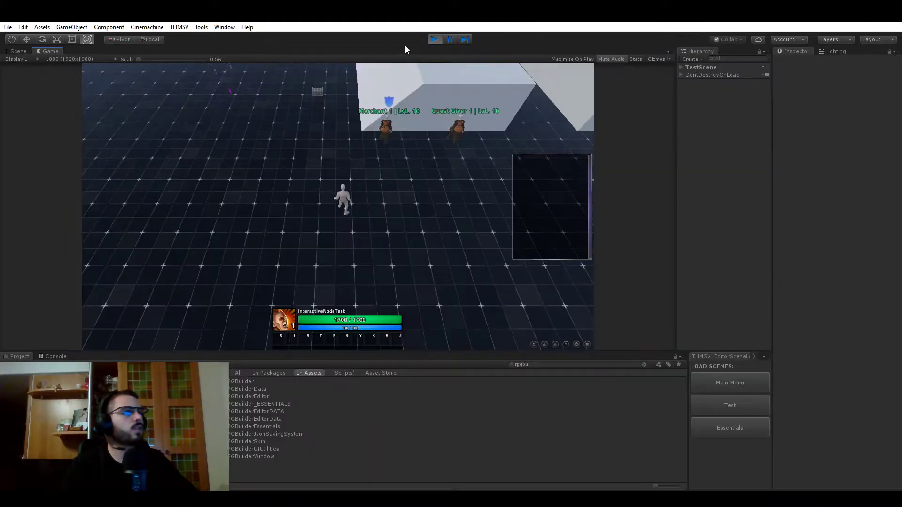
Show the Scene view and select InteractiveNode_CHEST under TestScene to inspect its WORLD > QUESTS settings.
left_click(17, 51)
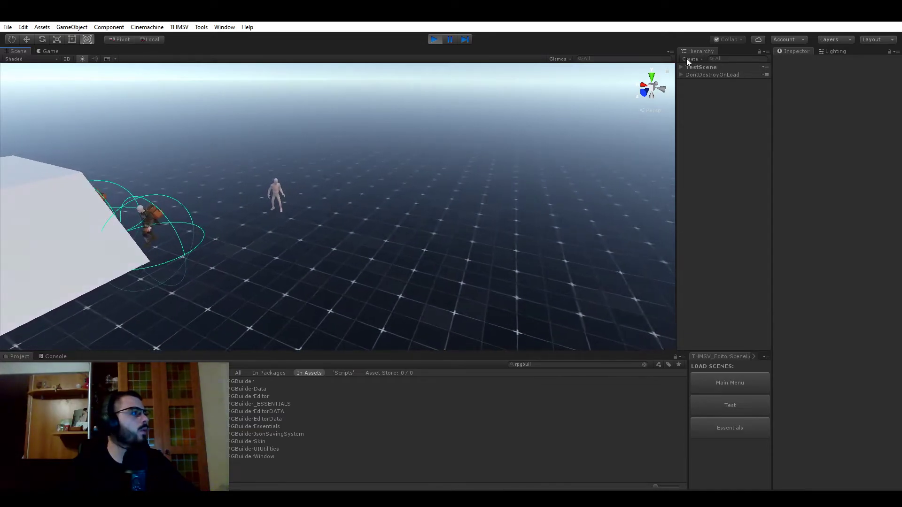
left_click(681, 67)
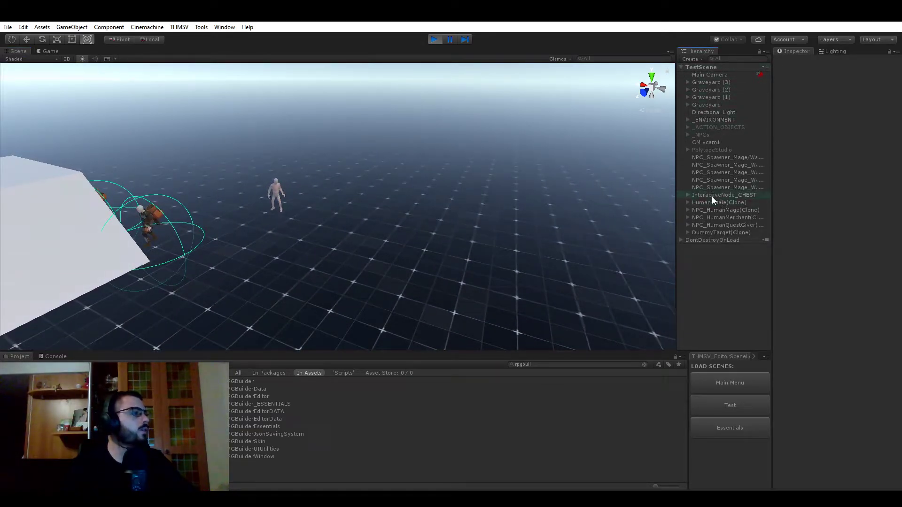
left_click(724, 194)
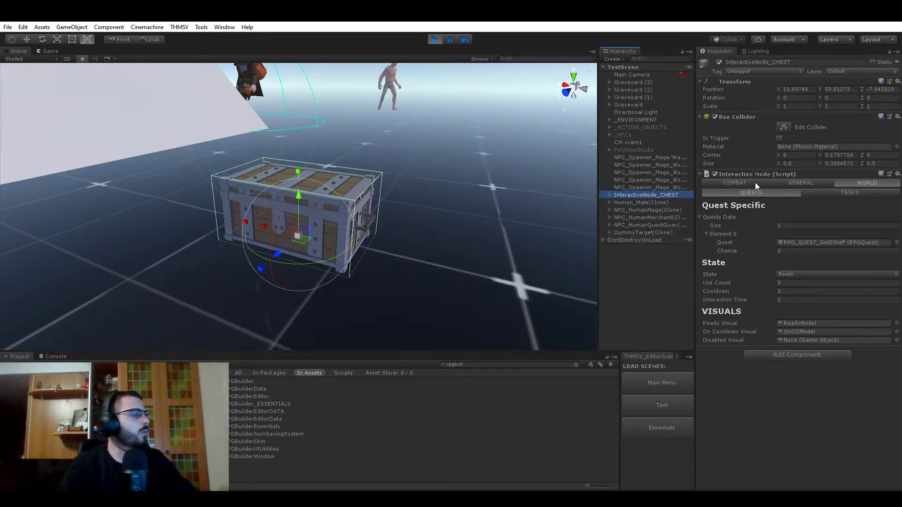
left_click(800, 184)
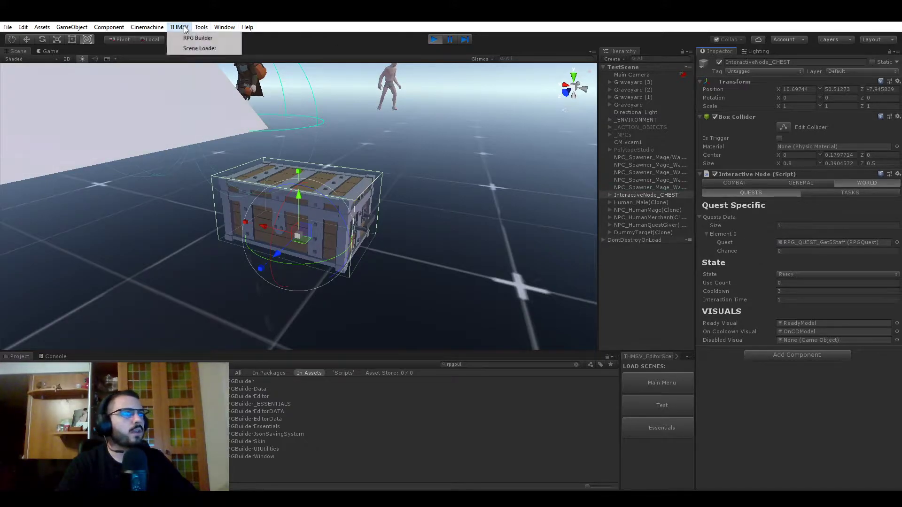
left_click(197, 38)
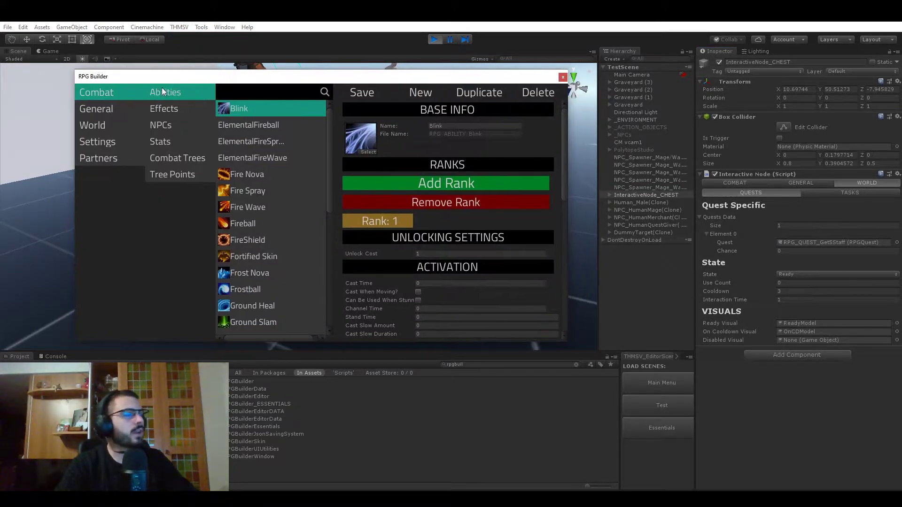
left_click(96, 109)
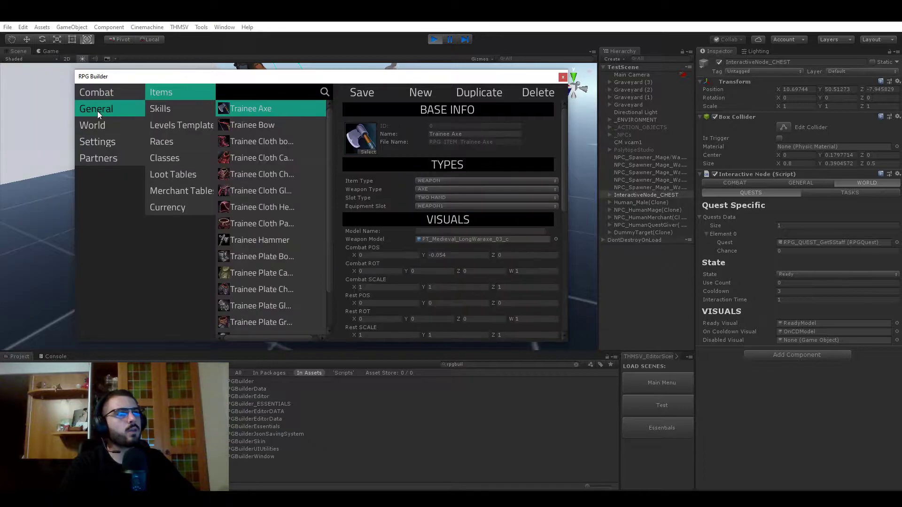
left_click(92, 125)
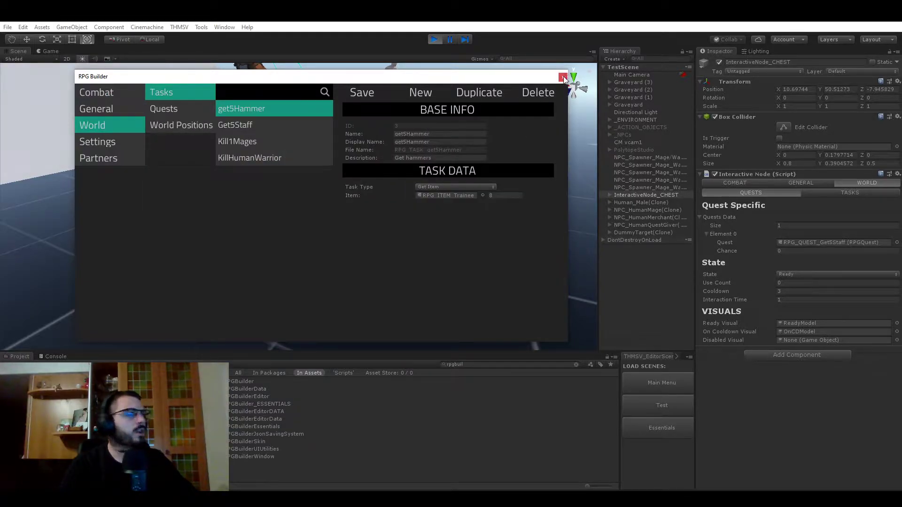
left_click(562, 78)
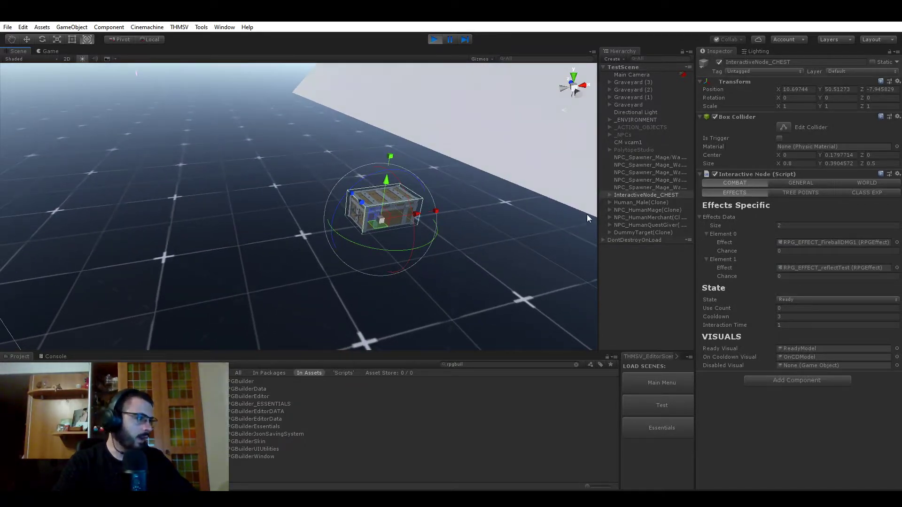
mouse_move(460, 227)
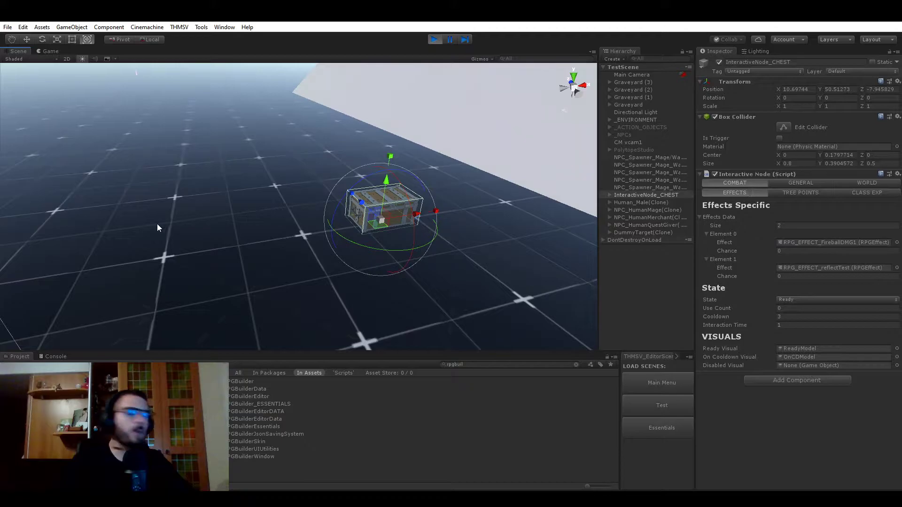
mouse_move(184, 220)
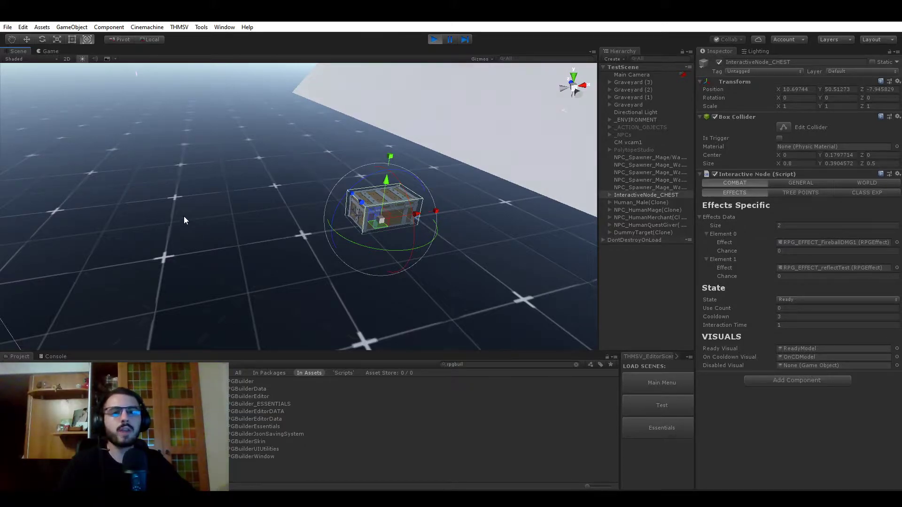
mouse_move(450, 254)
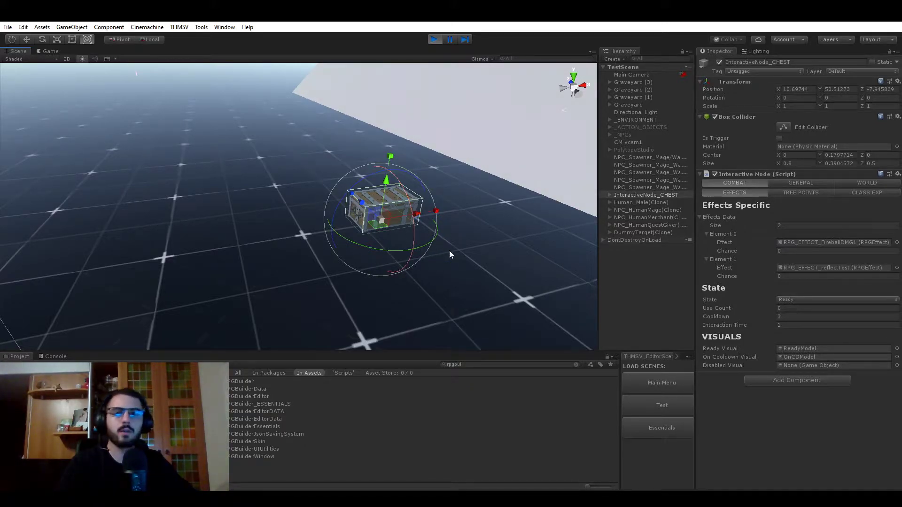
mouse_move(804, 233)
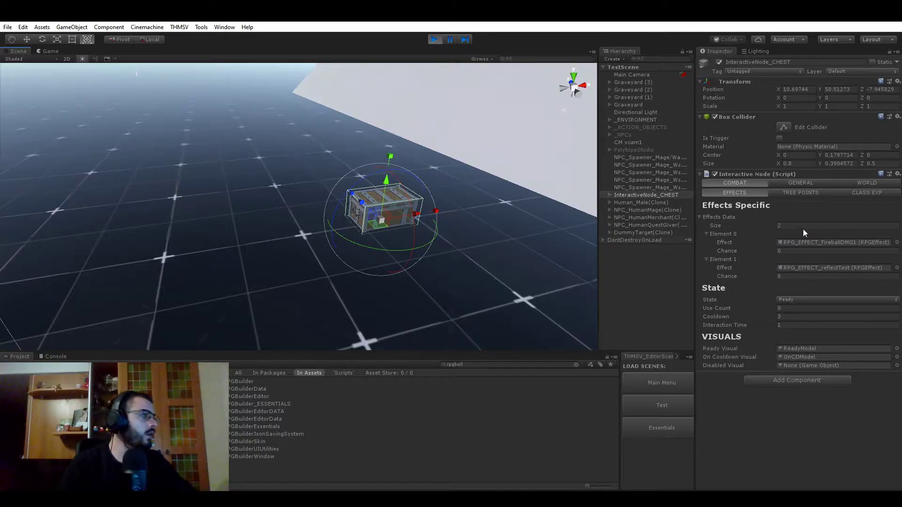
Reset the chest's Effects Data to one entry and assign RPG_EFFECT_StaffHeal to Element 0.
left_click(834, 225)
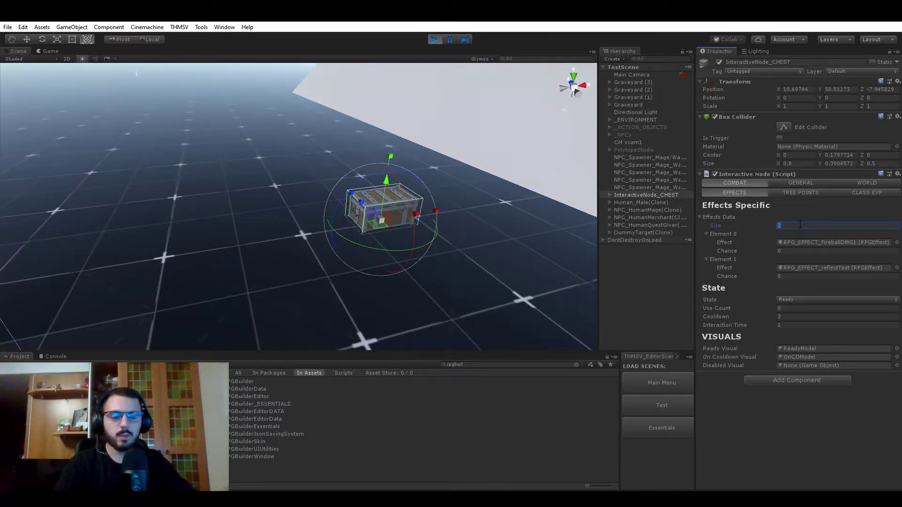
type("1")
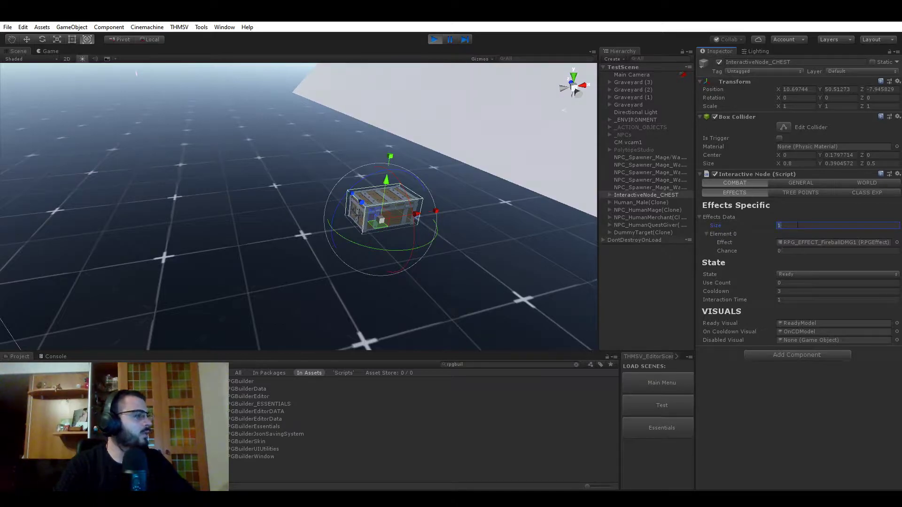
left_click(700, 217)
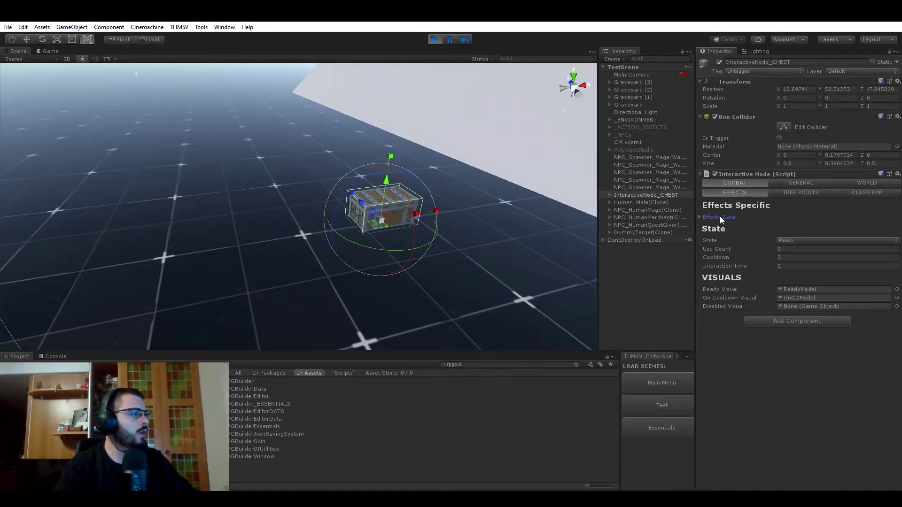
left_click(701, 217)
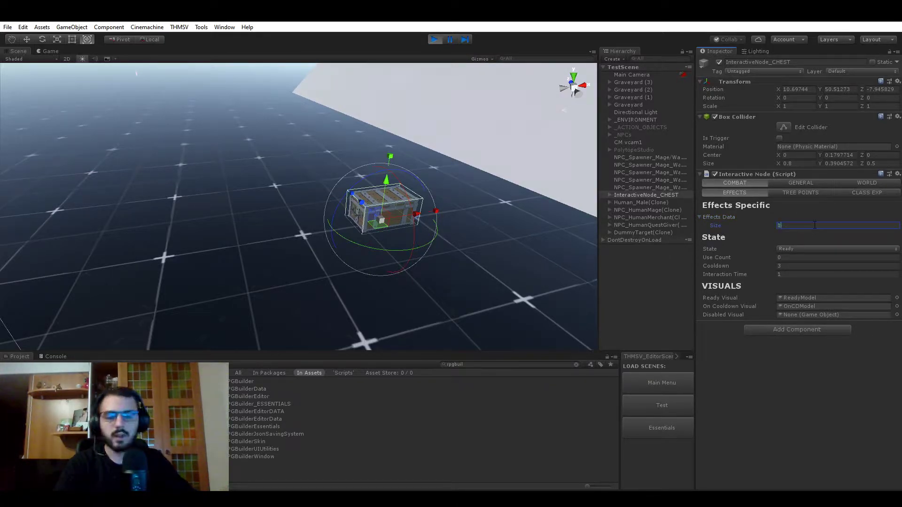
type("10")
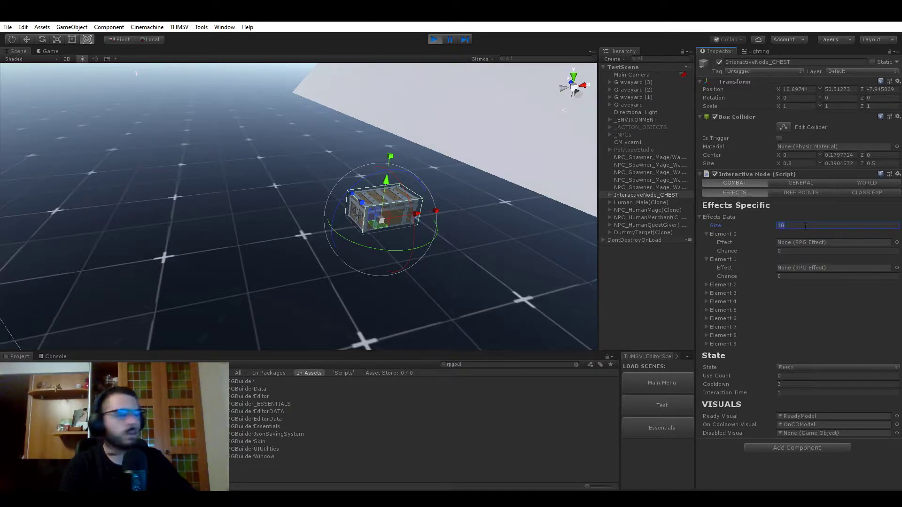
type("1")
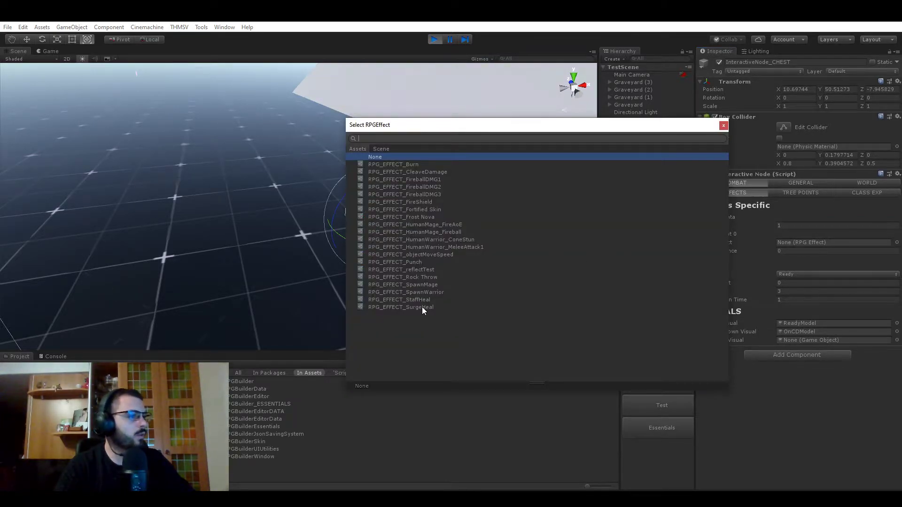
double_click(399, 298)
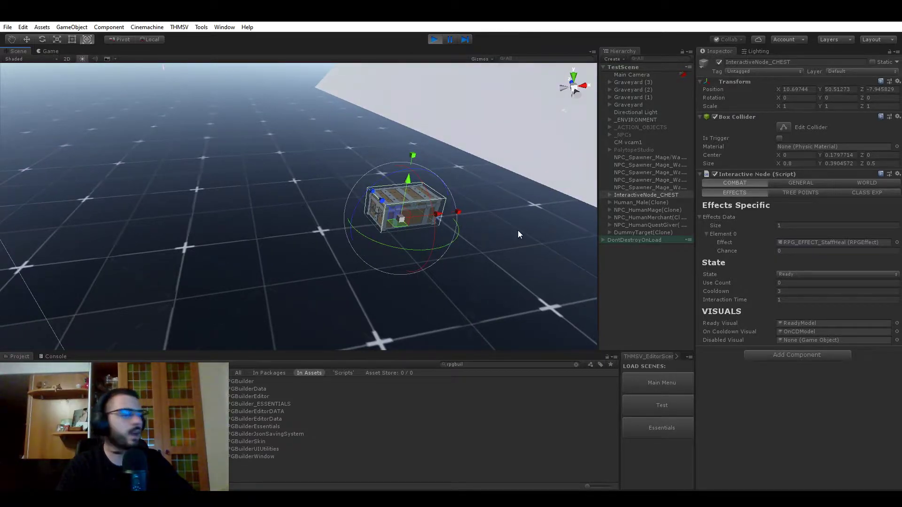
Keep the effects count at 1 and edit the heal effect's Chance value.
left_click(837, 251)
type("2")
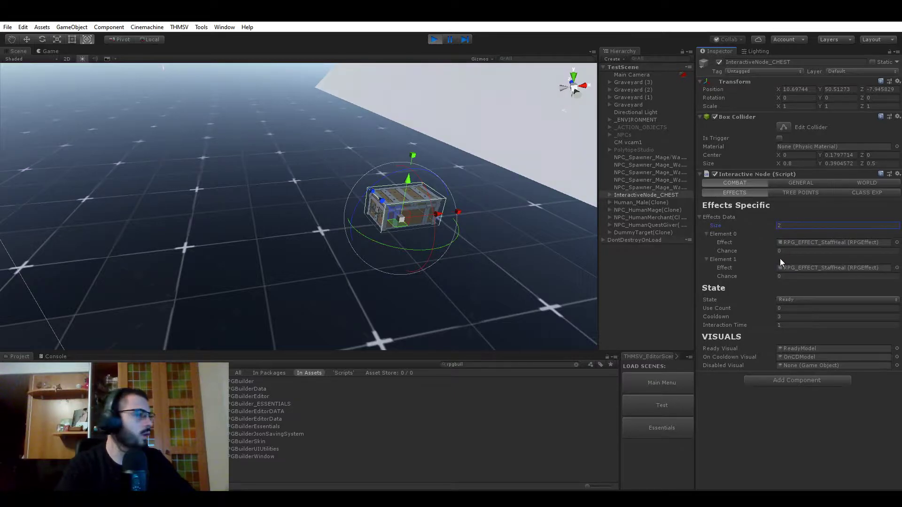
left_click(834, 225)
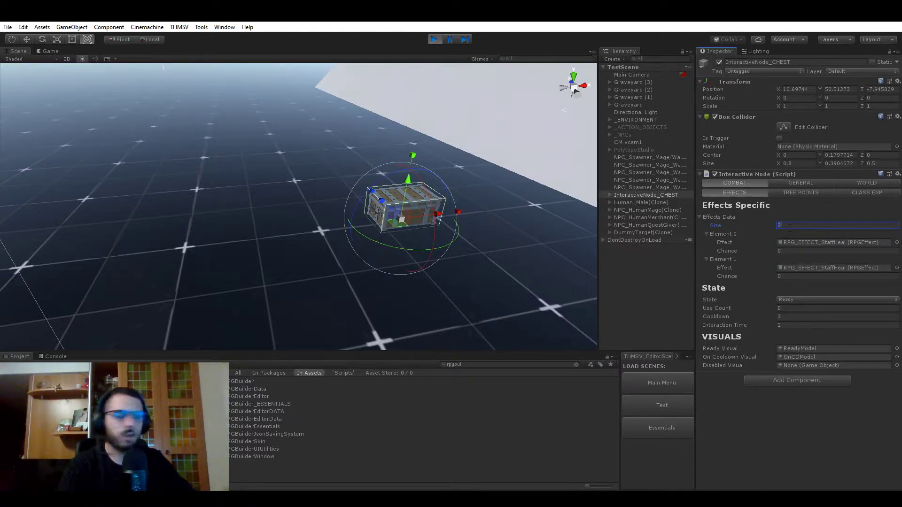
type("1")
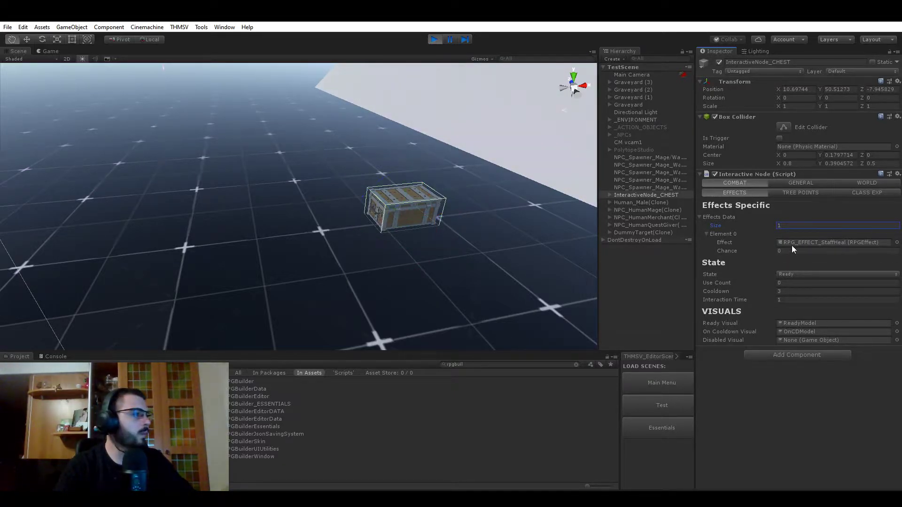
left_click(834, 250)
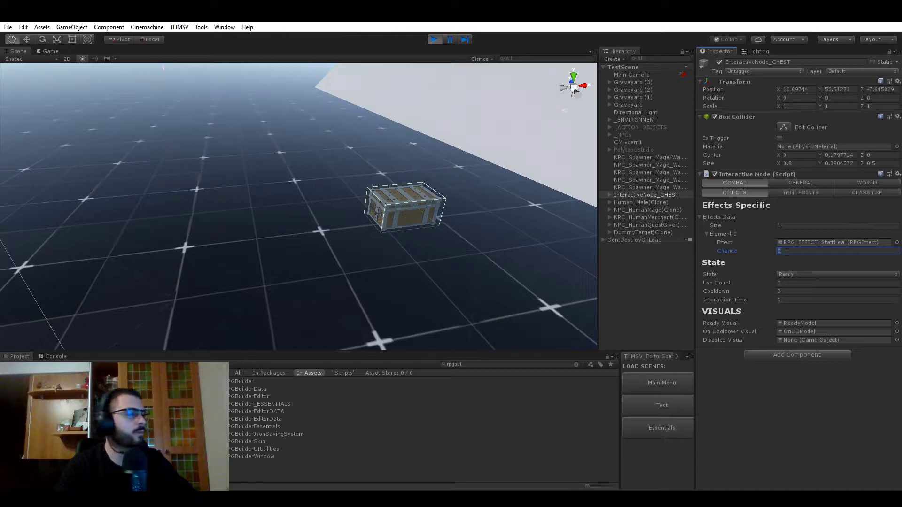
type("10")
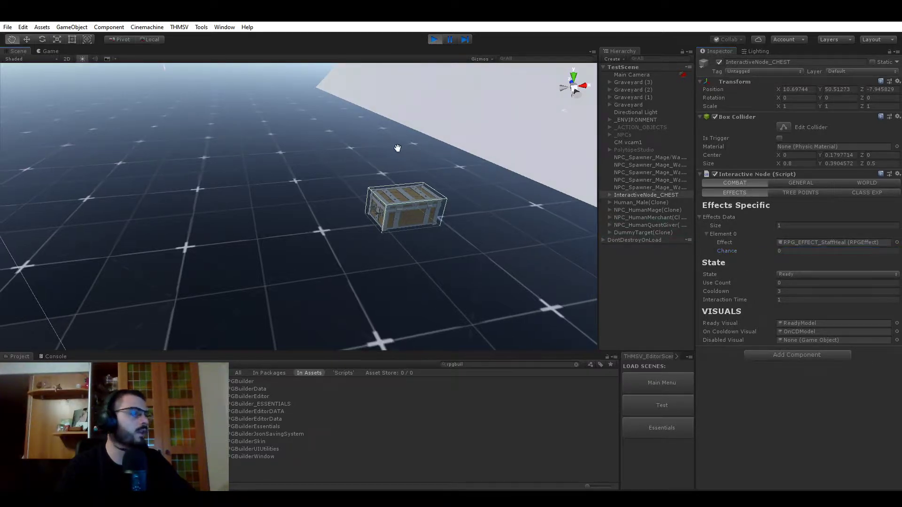
Start play mode and walk the character toward the chest to test the +90 heal.
left_click(50, 51)
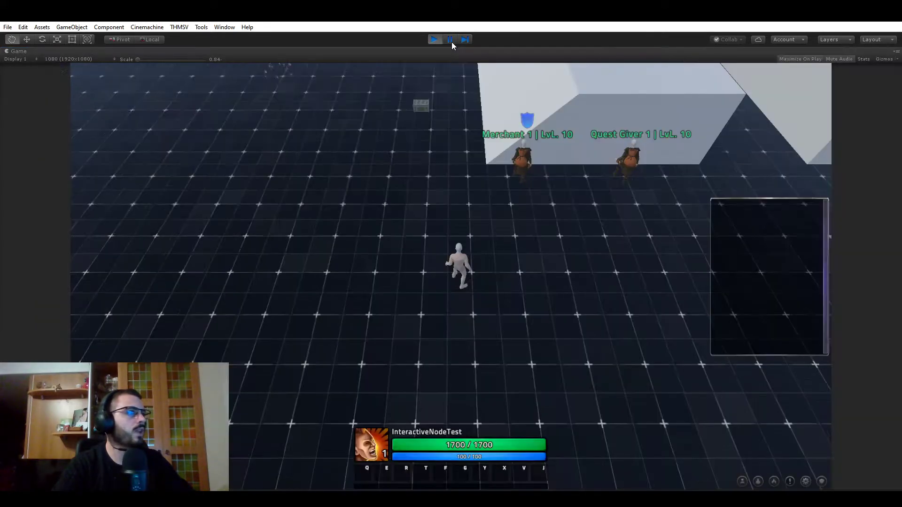
left_click(450, 40)
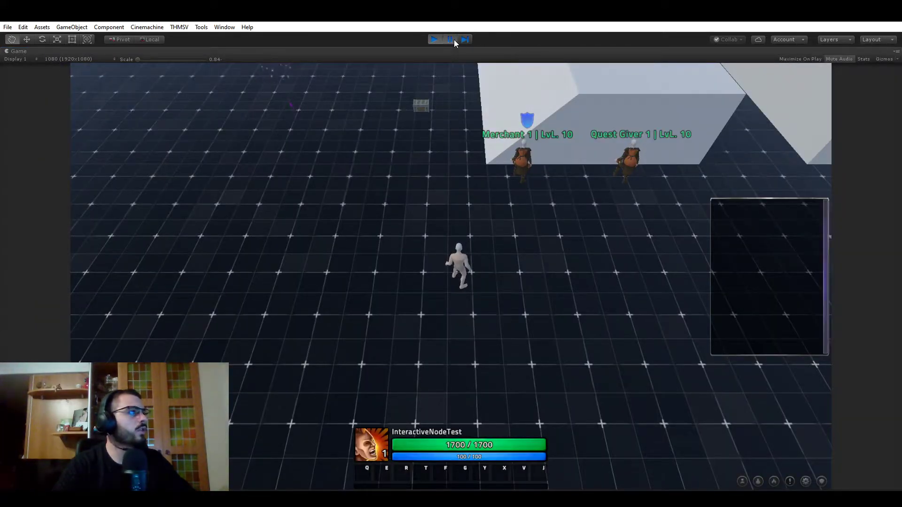
left_click(450, 40)
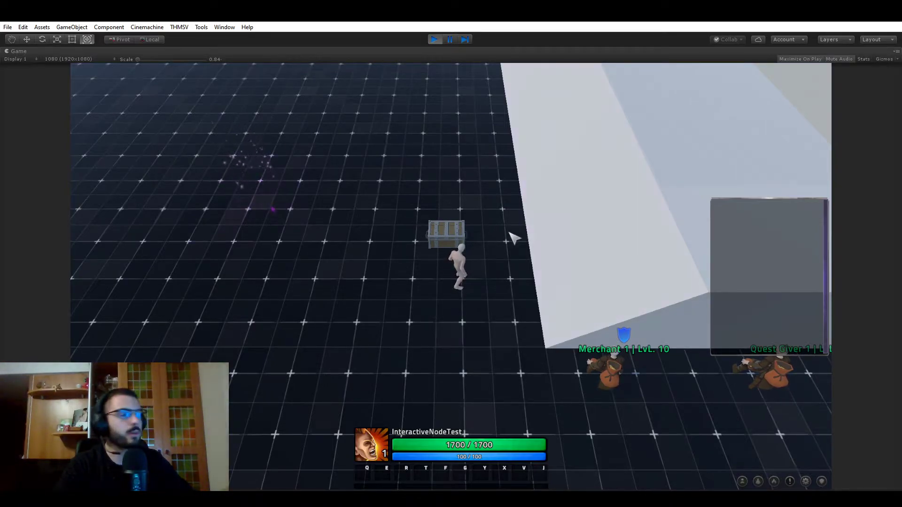
mouse_move(508, 258)
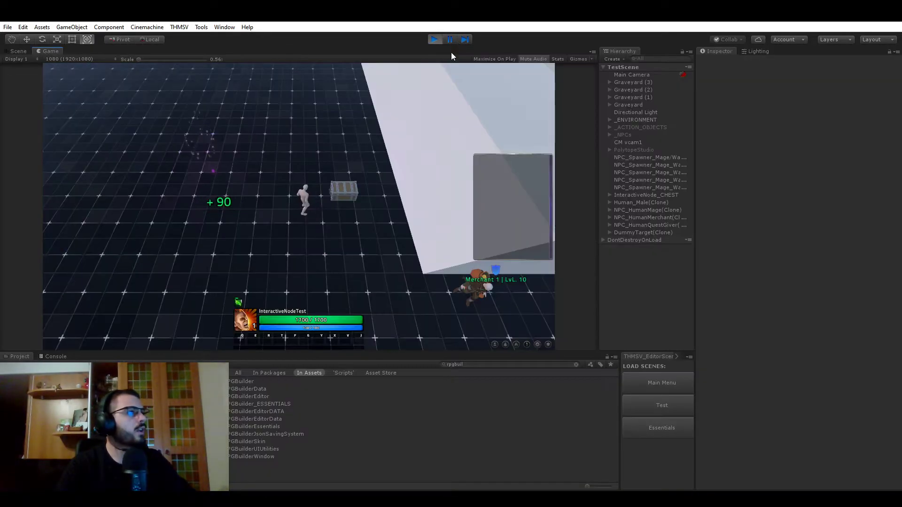
Select InteractiveNode_CHEST to reopen its Combat > Effects settings.
left_click(645, 195)
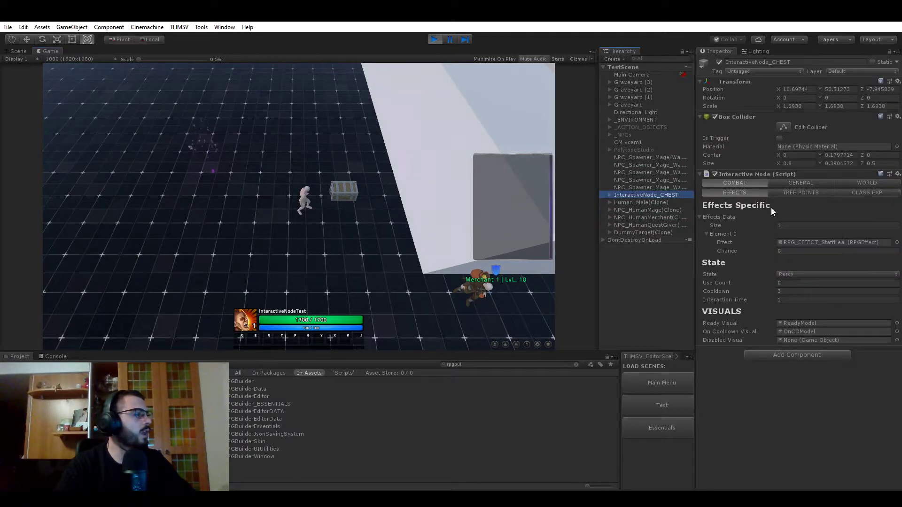
mouse_move(799, 247)
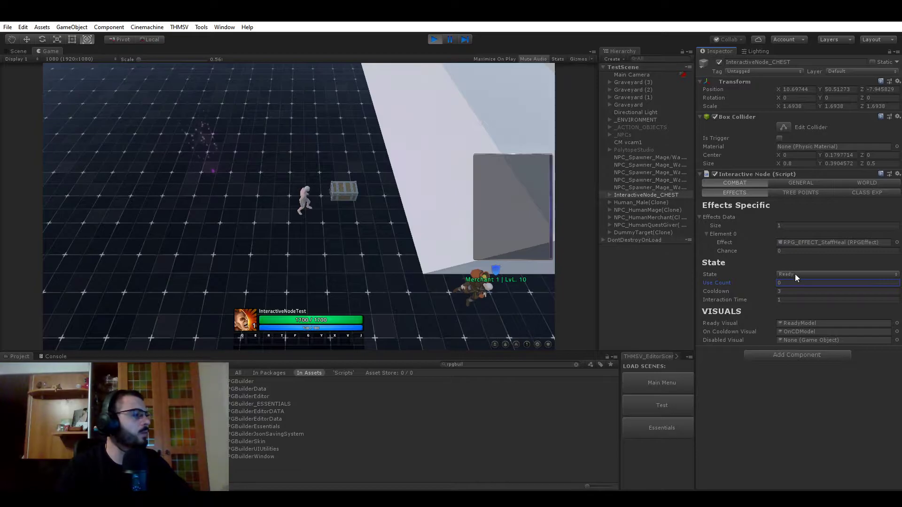
Use the chest in play for another +90 heal, then raise its Interaction Time to 5.
left_click(837, 291)
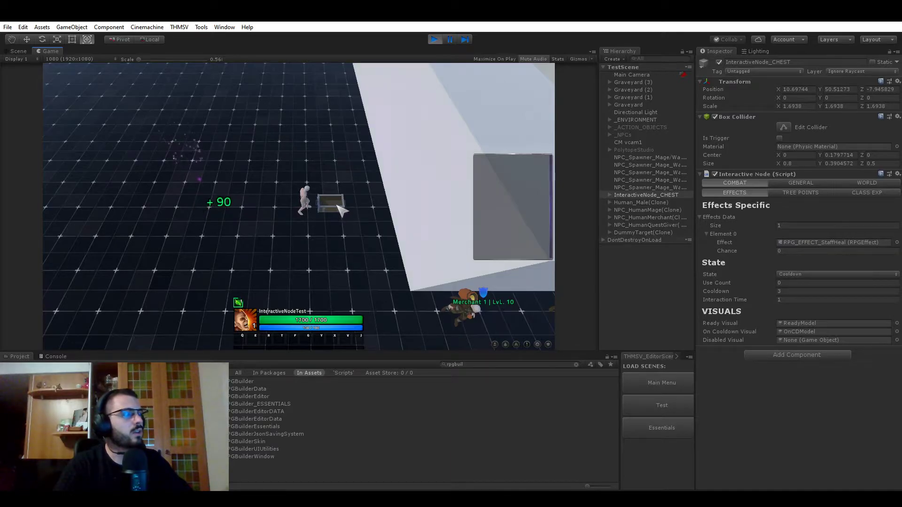
left_click(330, 204)
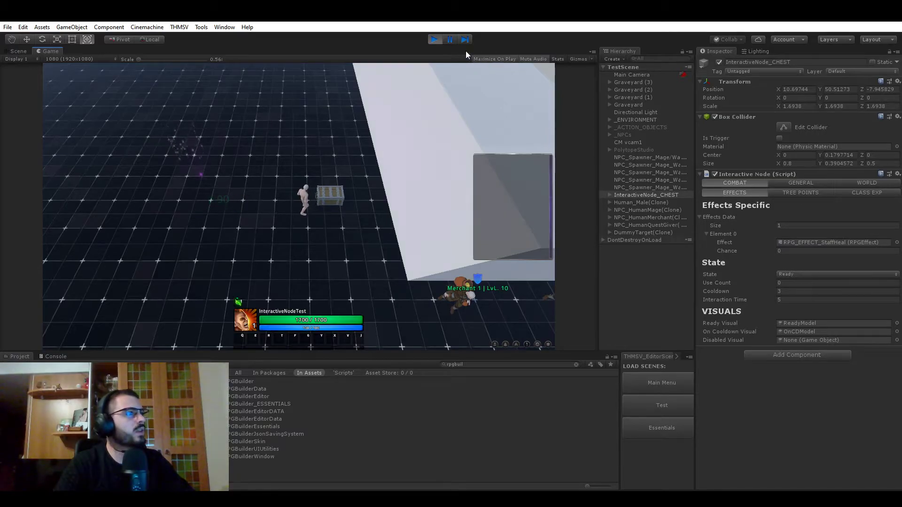
left_click(493, 59)
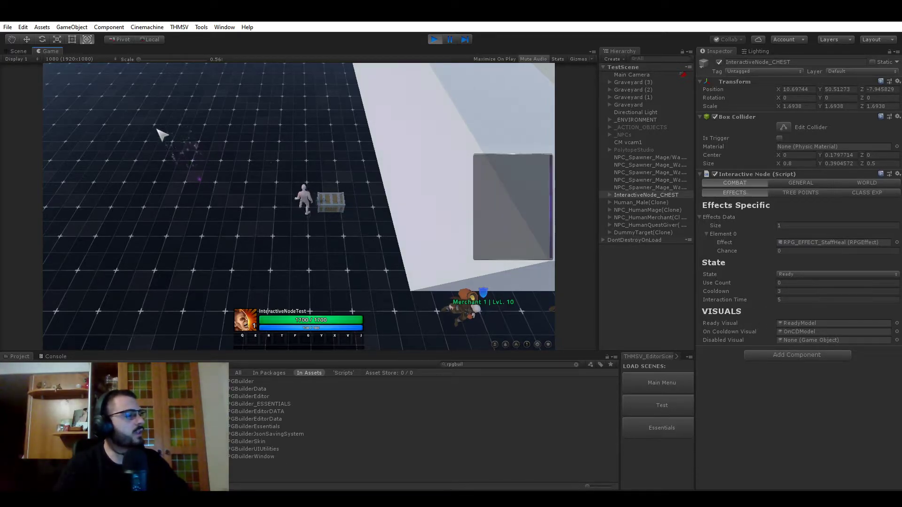
left_click(18, 51)
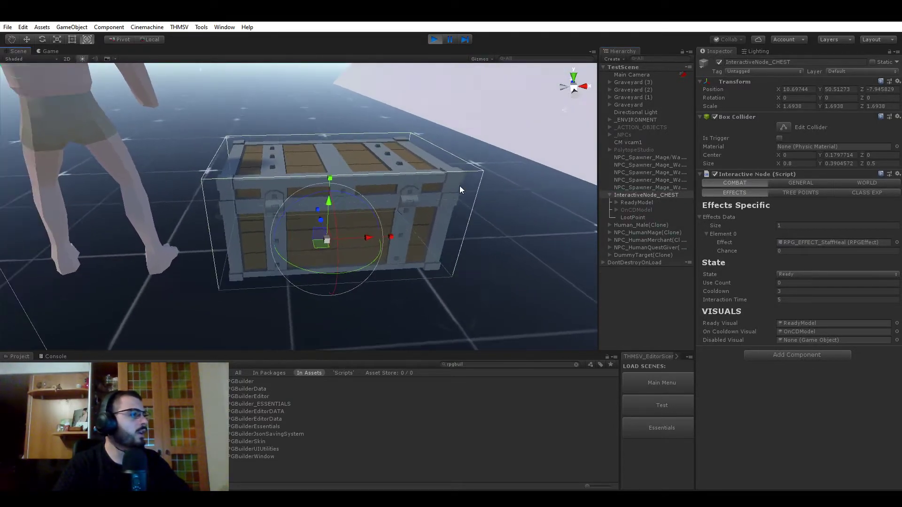
left_click(636, 210)
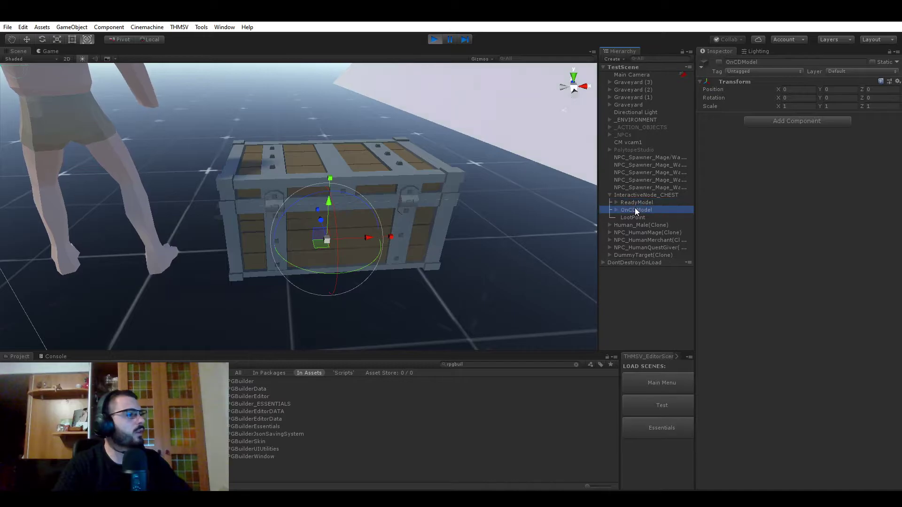
left_click(637, 202)
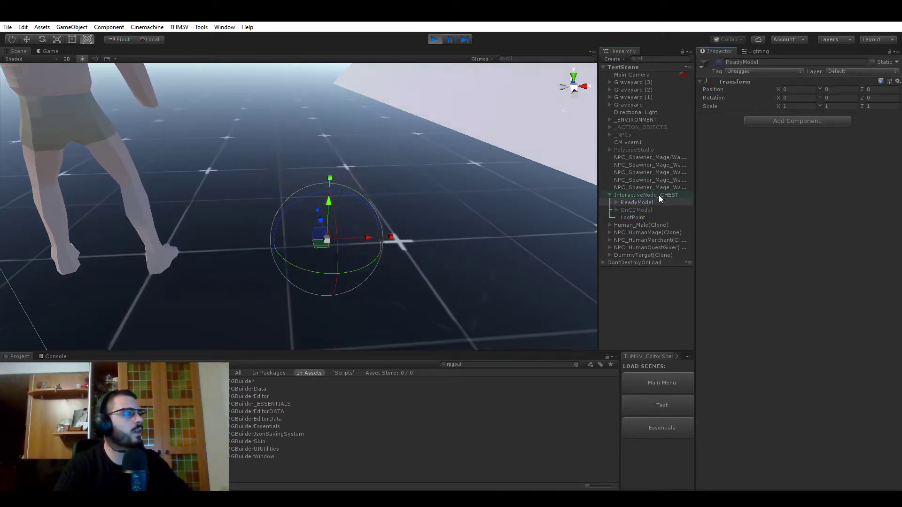
left_click(637, 210)
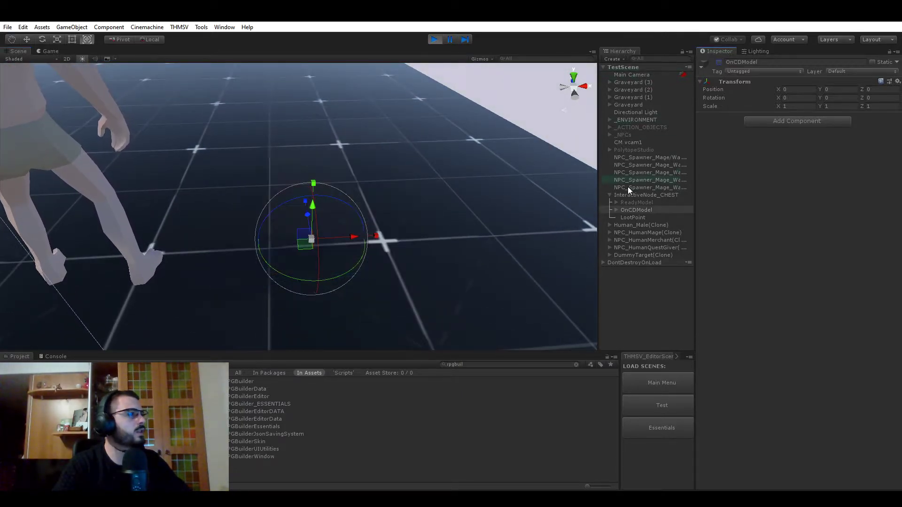
left_click(646, 194)
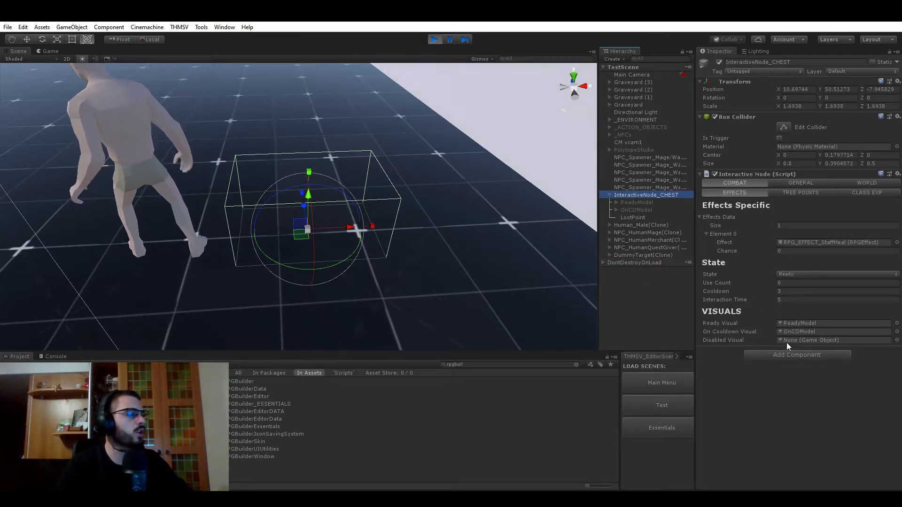
left_click(49, 51)
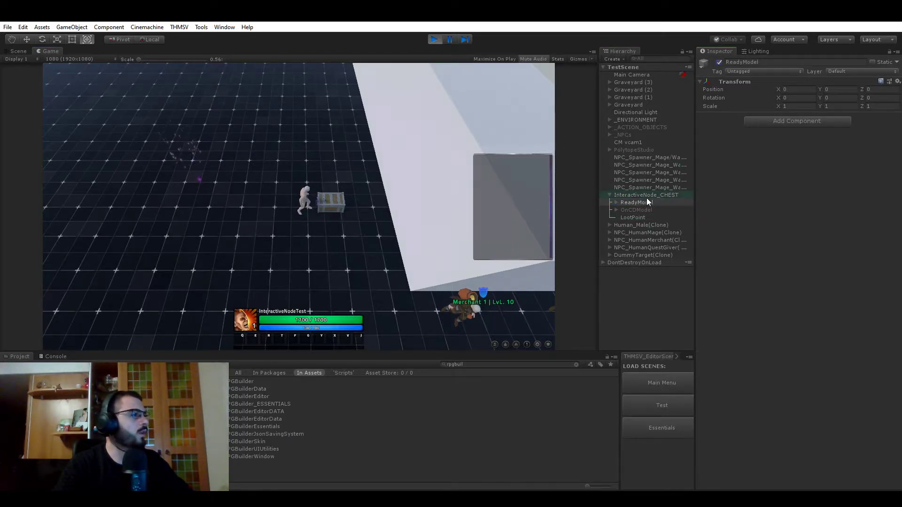
Give the chest one tree point reward: RPG_TREE_POINT_MagePoint with Amount 10.
left_click(646, 195)
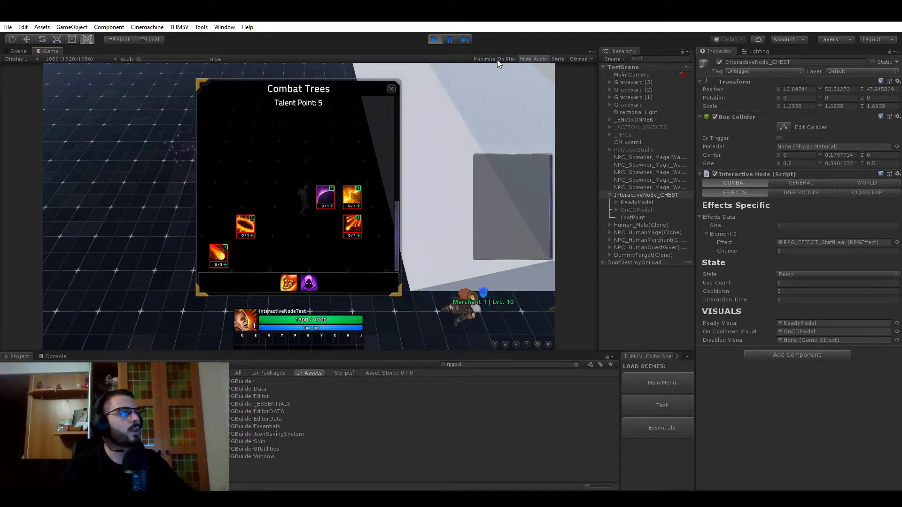
left_click(224, 27)
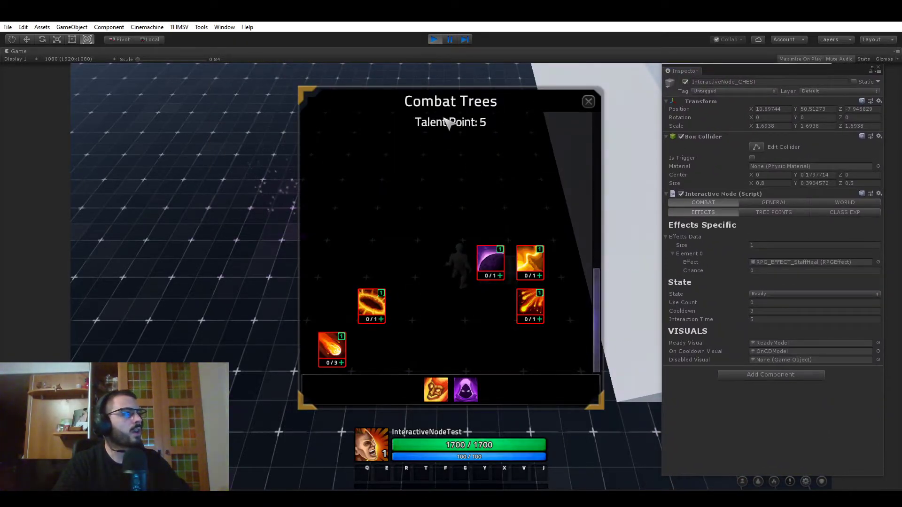
mouse_move(507, 136)
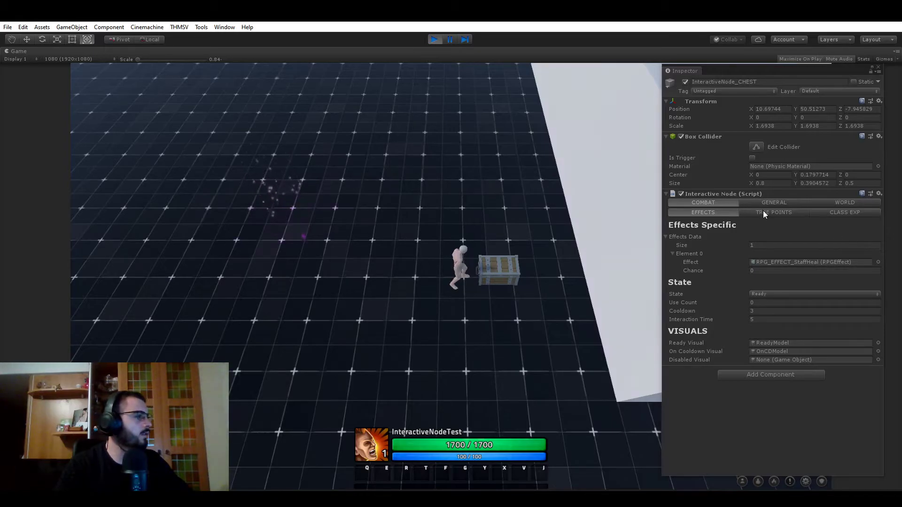
left_click(773, 213)
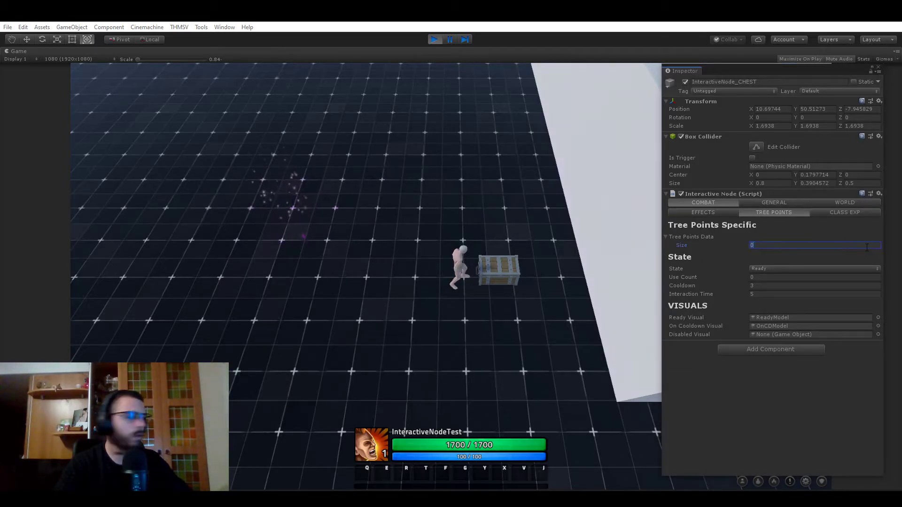
type("1")
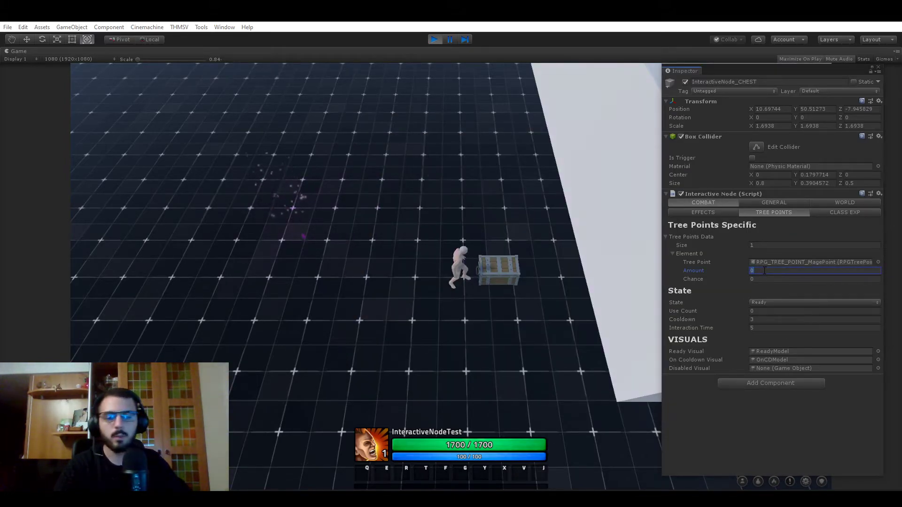
type("10")
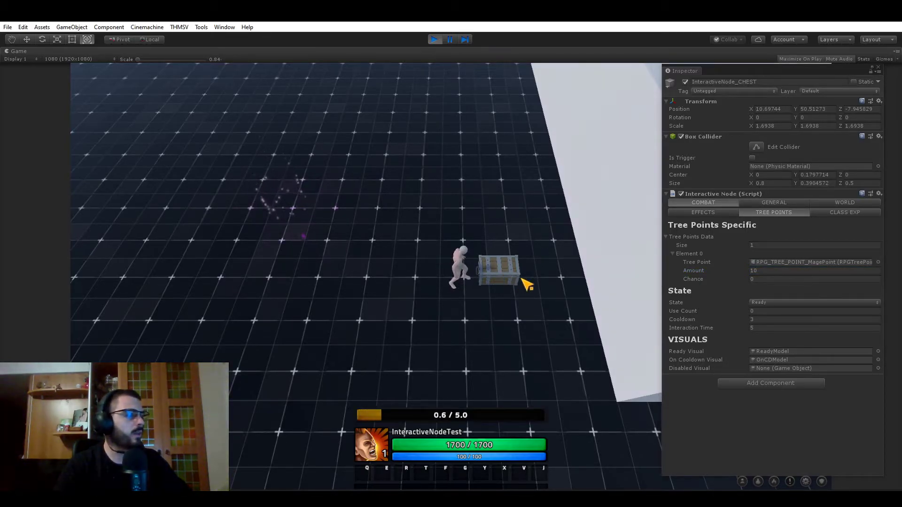
Use the chest in play and confirm talent points rise from 5 to 15 in Combat Trees.
left_click(813, 327)
type("1")
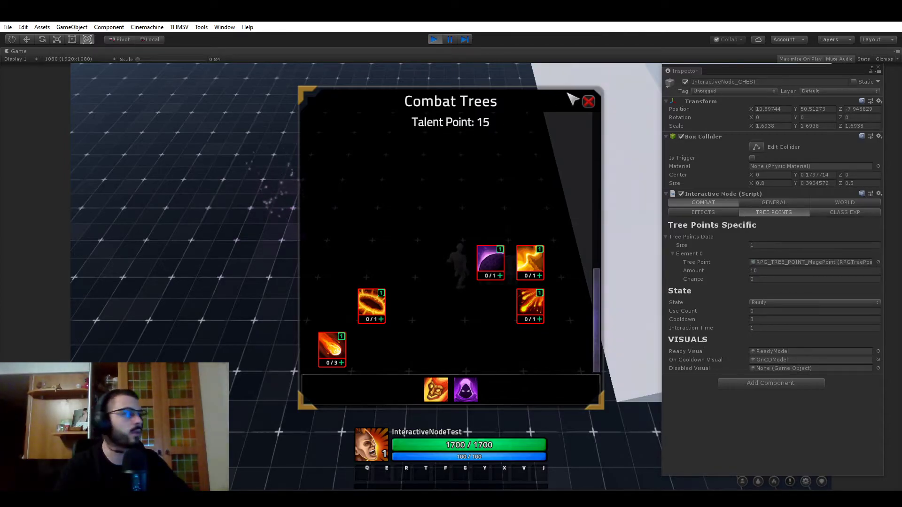
left_click(588, 101)
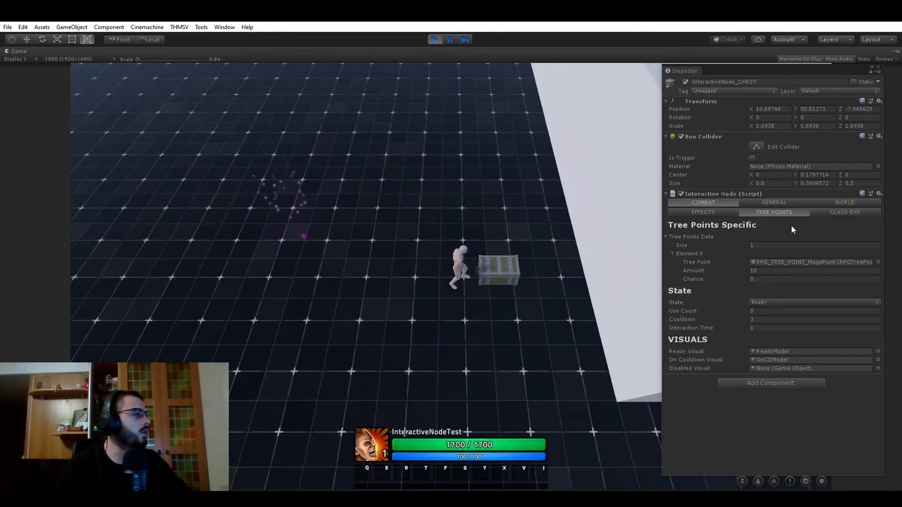
Set the chest's Class EXP reward to 40.
left_click(845, 212)
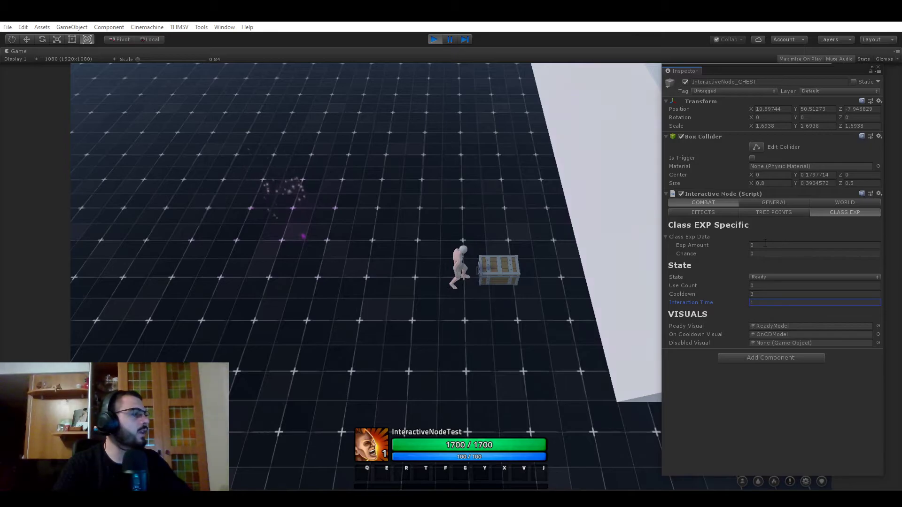
left_click(814, 245)
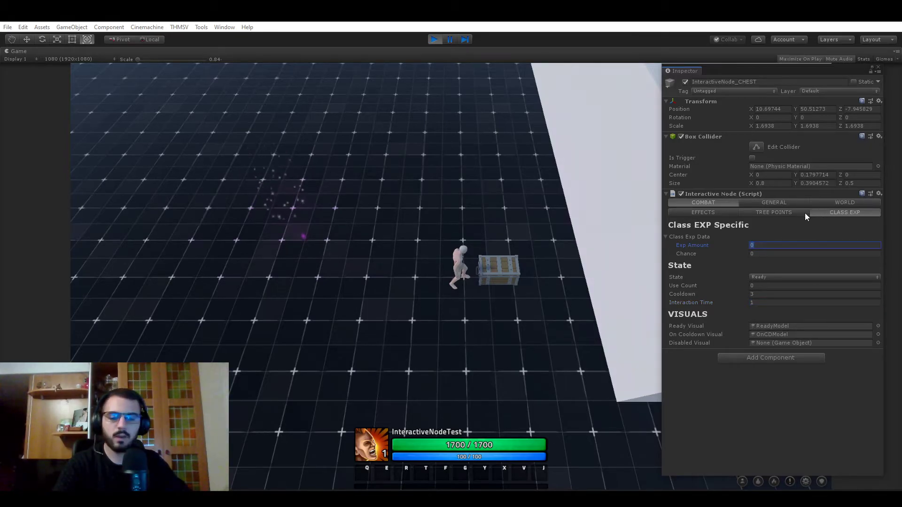
type("4")
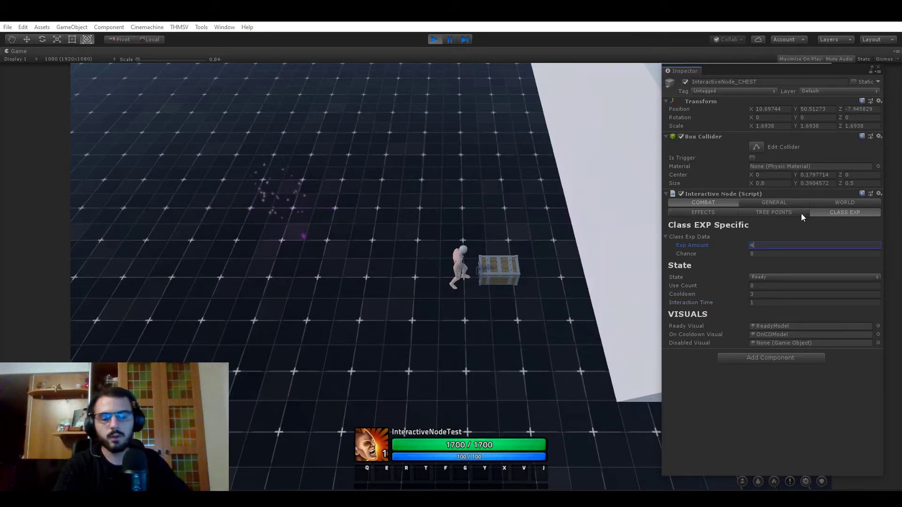
type("0")
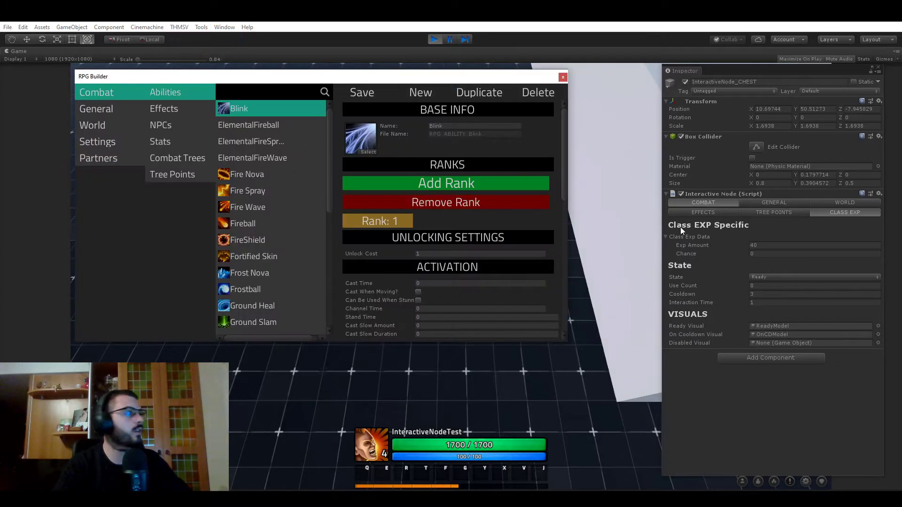
Review the Burn effect's Effect Type options in RPG Builder's effects list, then close it.
left_click(163, 108)
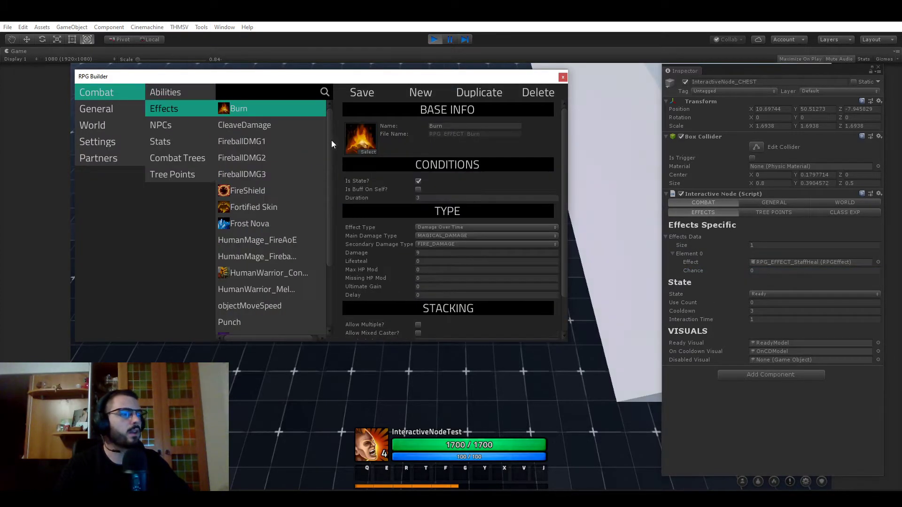
left_click(485, 226)
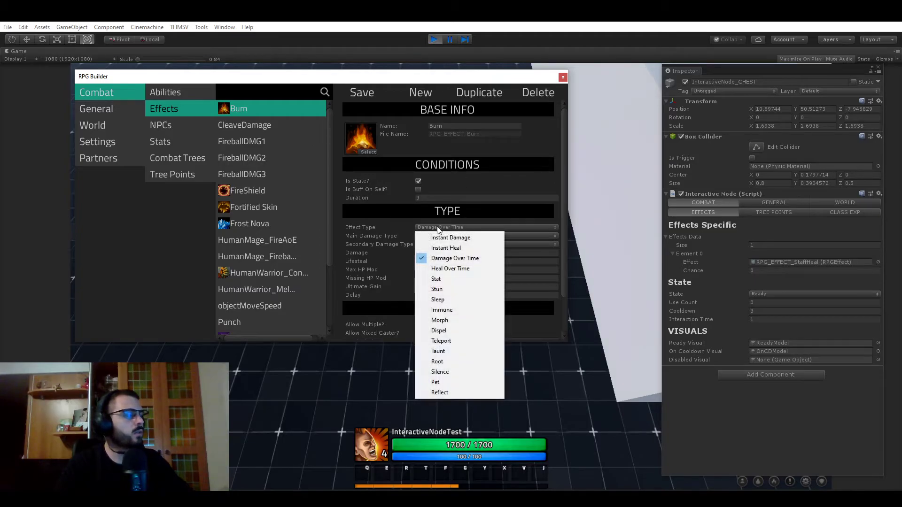
mouse_move(476, 233)
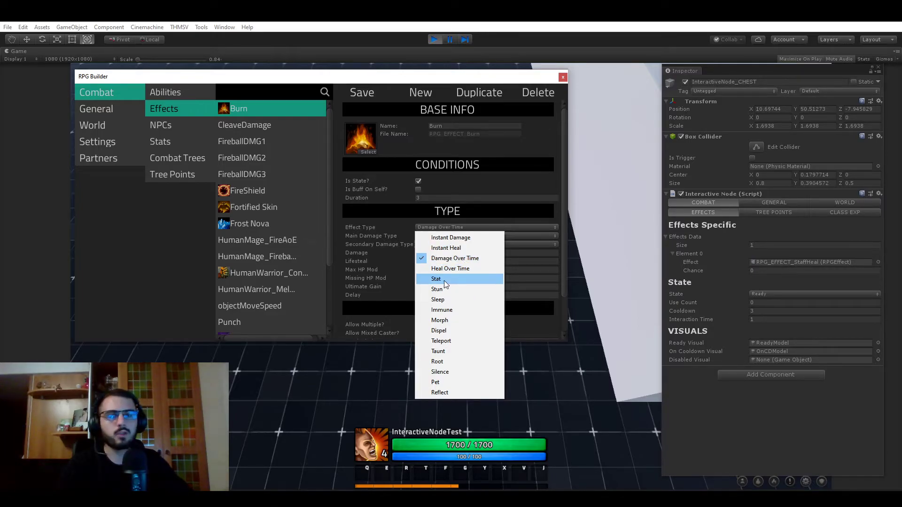
mouse_move(461, 320)
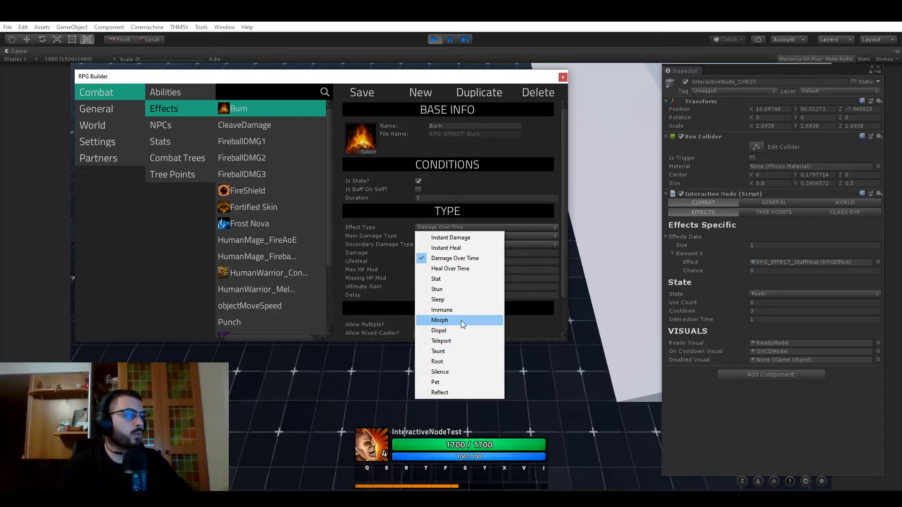
mouse_move(436, 360)
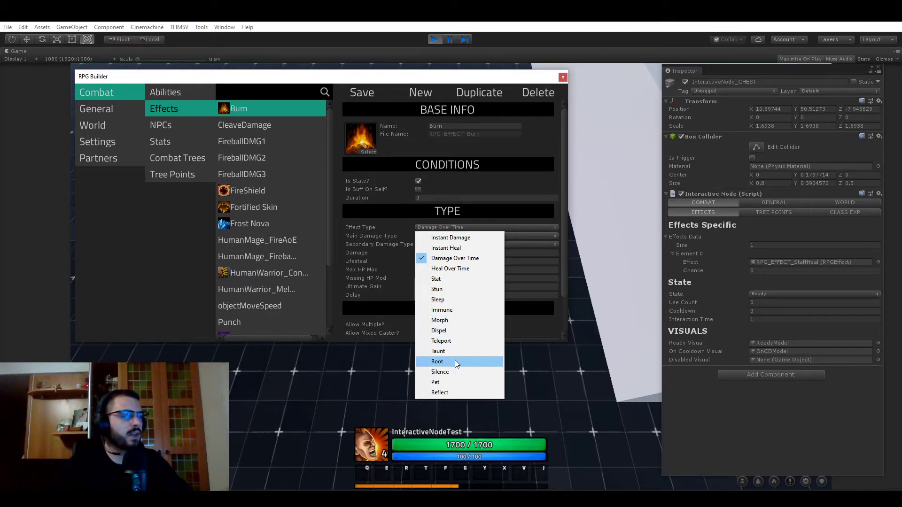
mouse_move(454, 351)
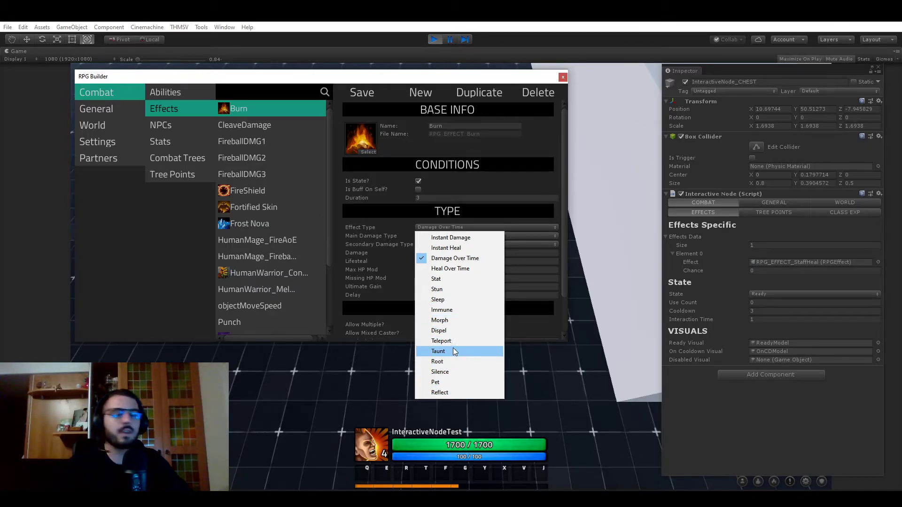
mouse_move(417, 339)
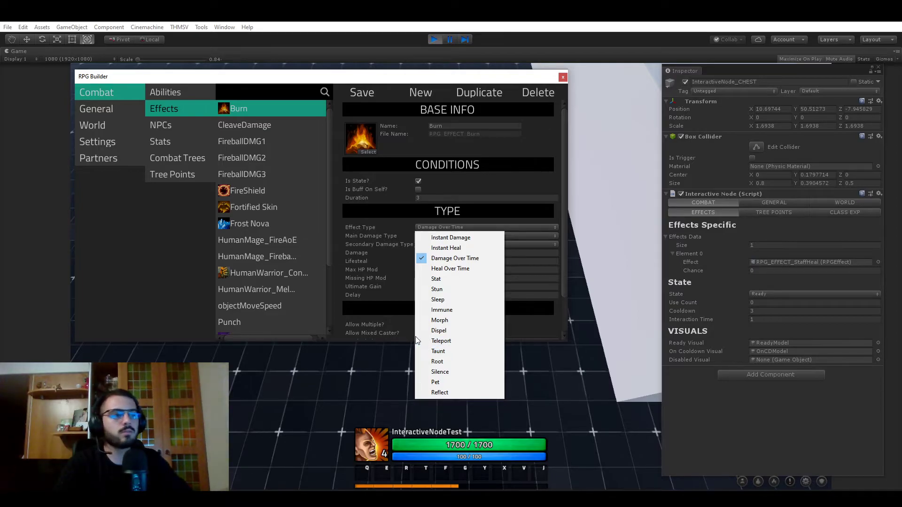
mouse_move(455, 393)
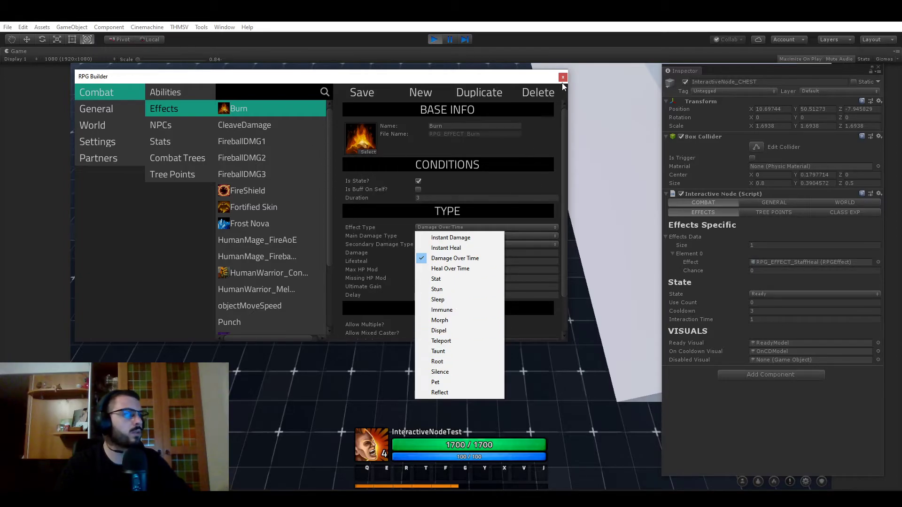
left_click(563, 76)
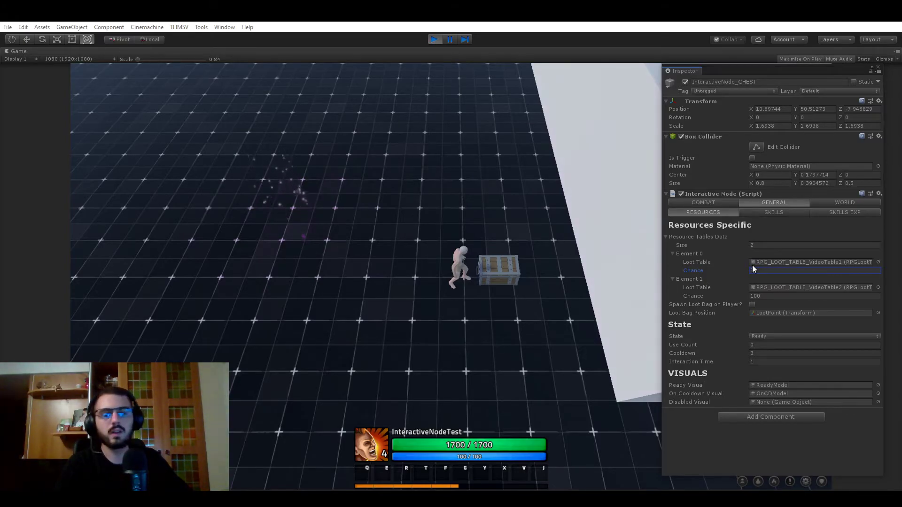
Set the loot table Chance to 100 and loot the chest in play, collecting the Trainee Staff items.
type("100")
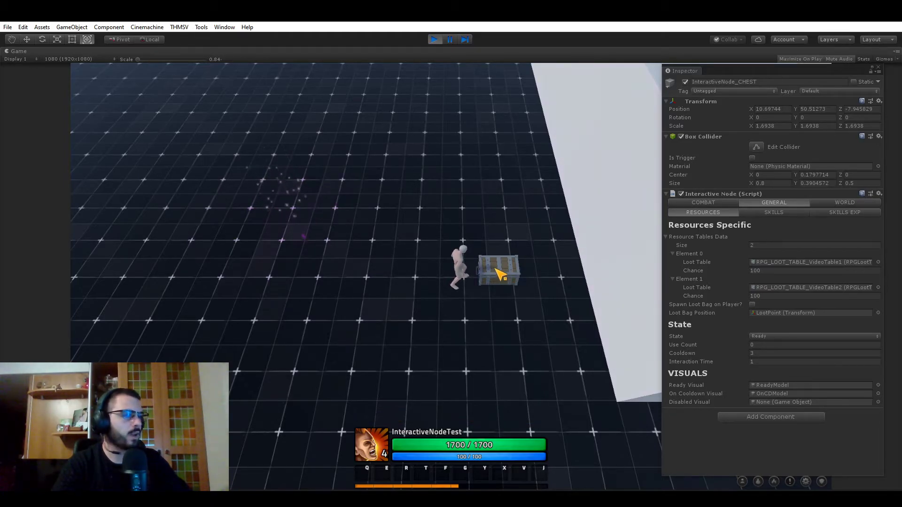
left_click(498, 272)
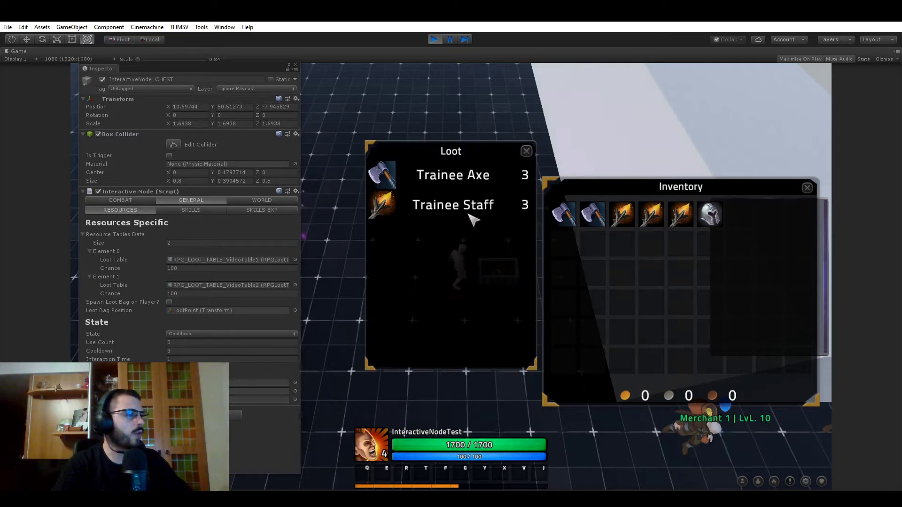
left_click(526, 150)
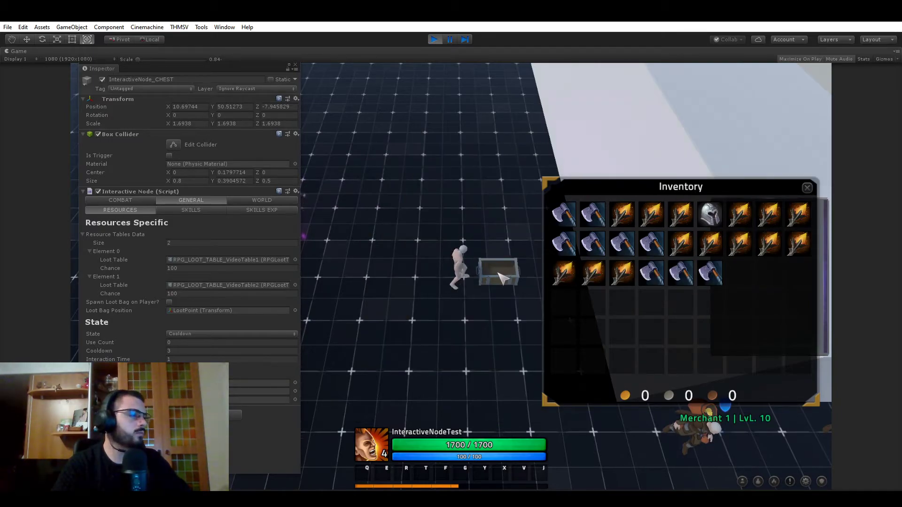
left_click(499, 272)
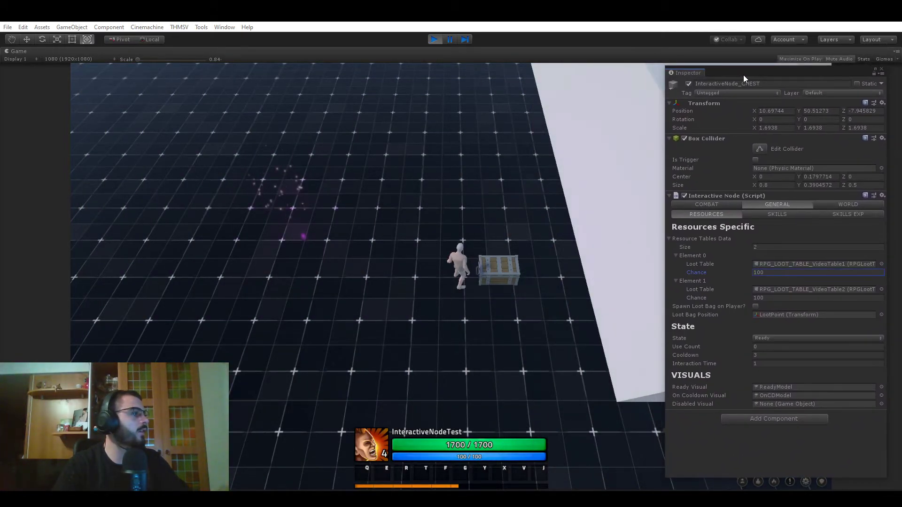
Look up the Mage skill in RPG Builder's skills list, then show the chest's SKILLS EXP settings.
left_click(781, 216)
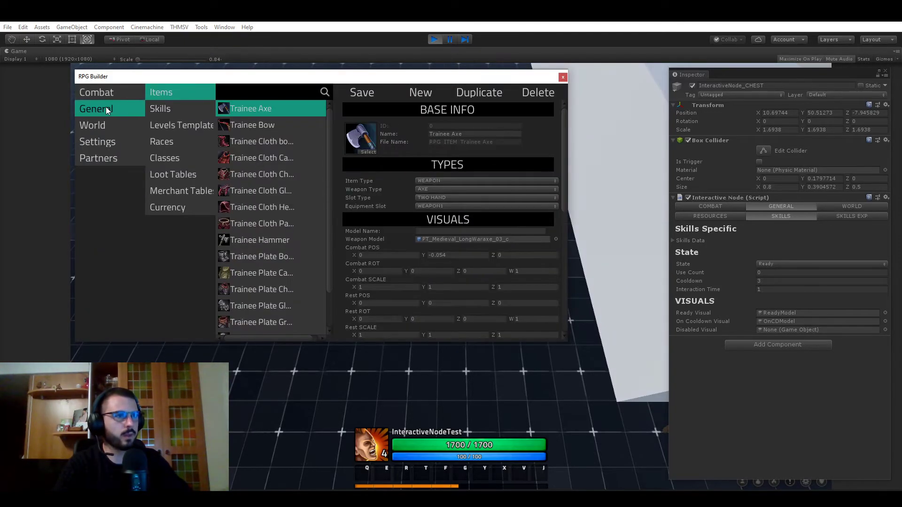
left_click(160, 108)
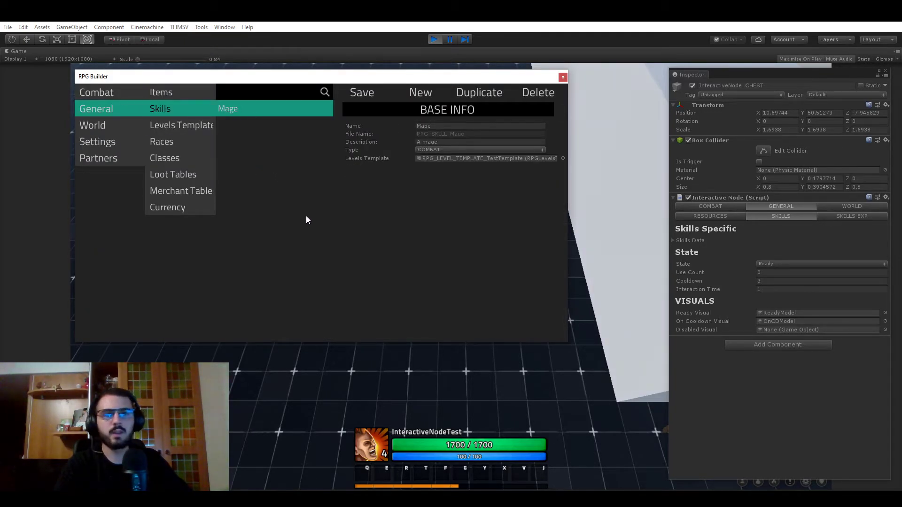
mouse_move(593, 138)
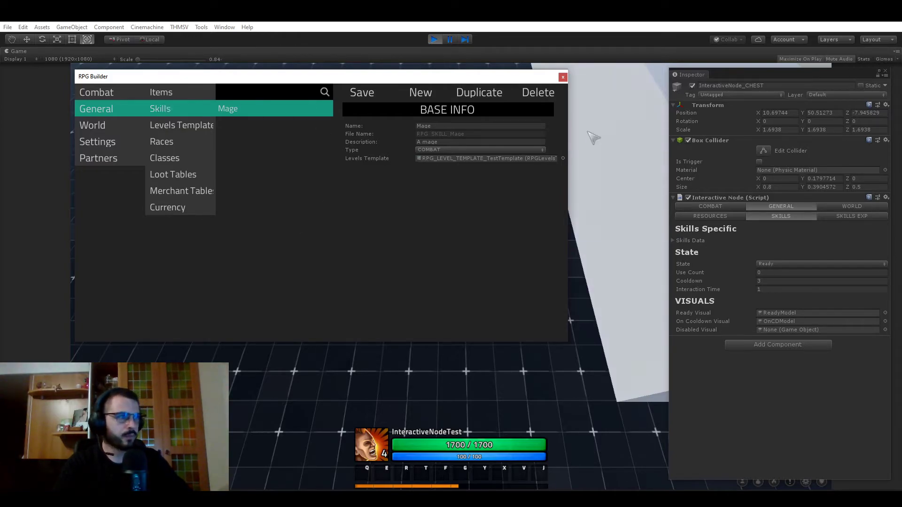
left_click(562, 76)
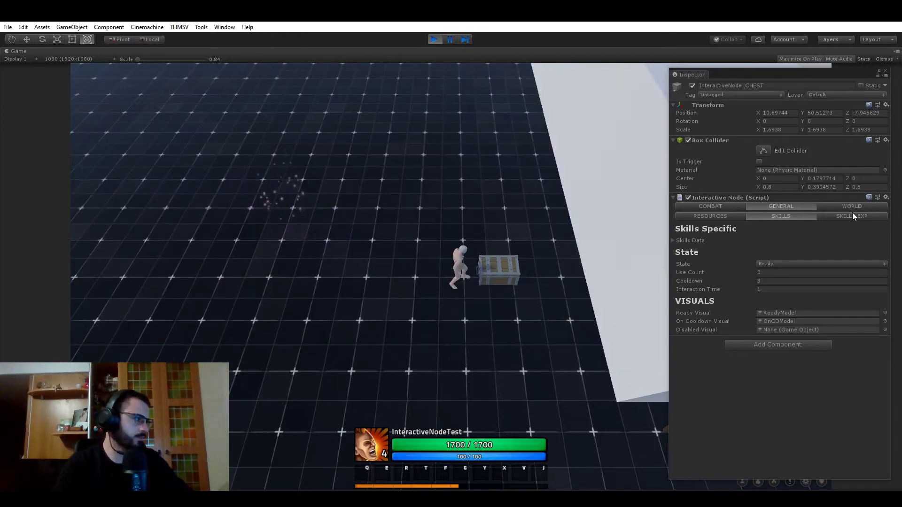
left_click(852, 216)
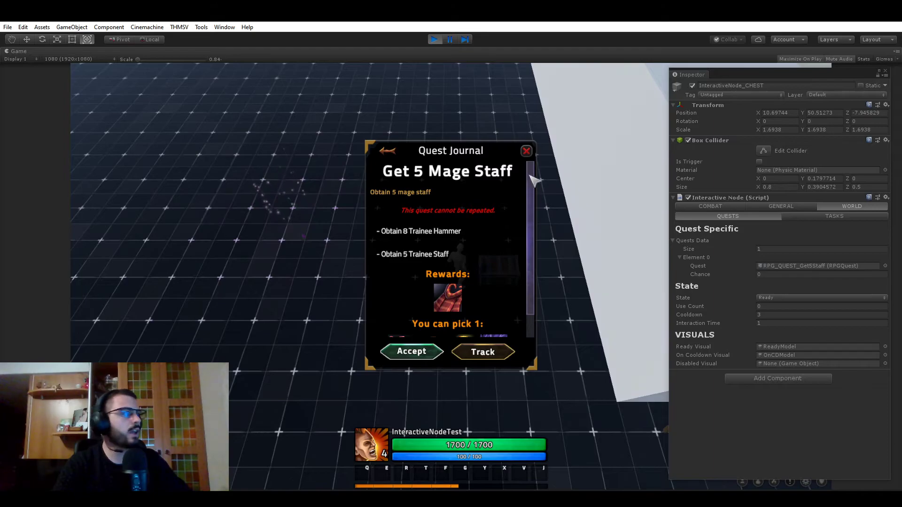
Accept the Get 5 Mage Staff quest from the chest's quest journal entry.
scroll("down", 3)
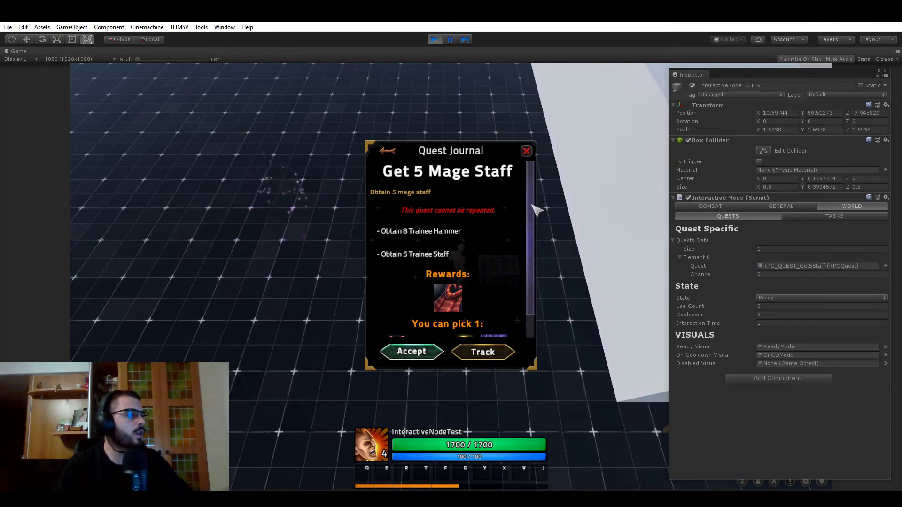
scroll("down", 3)
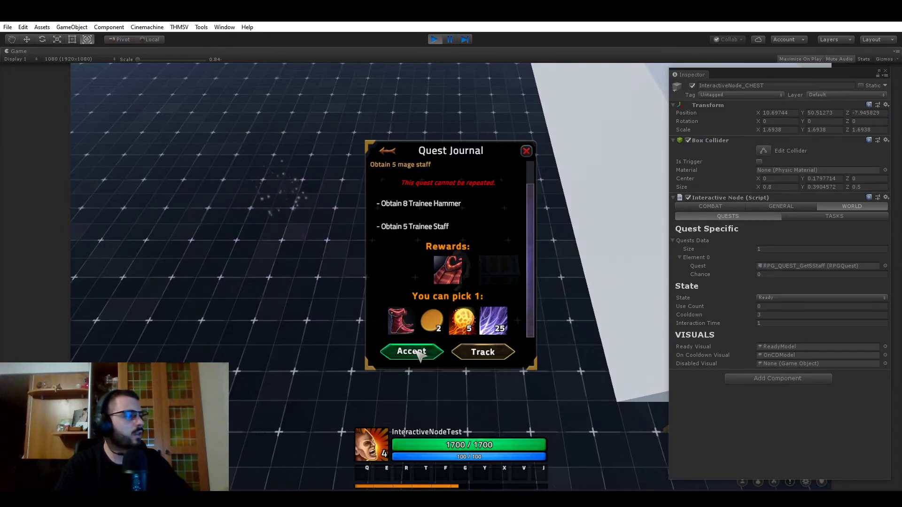
left_click(411, 351)
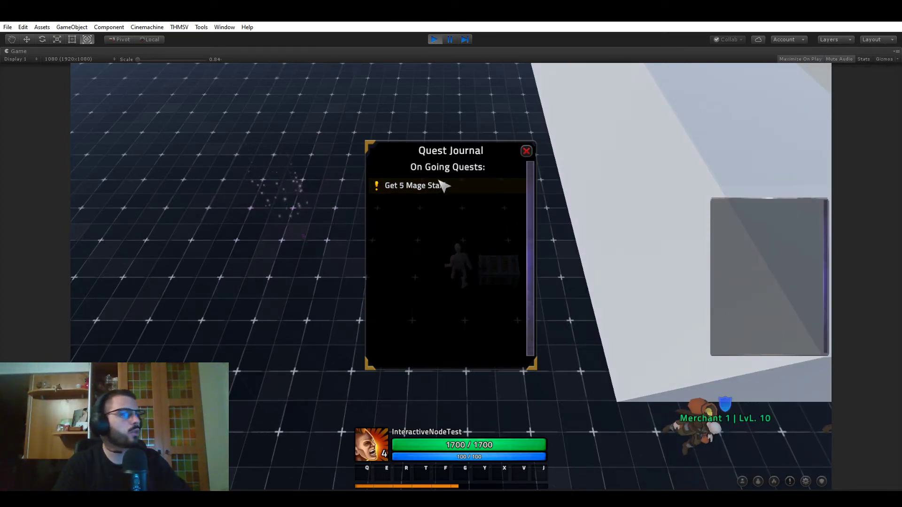
View the ongoing Get 5 Mage Staff quest's details in the Quest Journal.
left_click(413, 185)
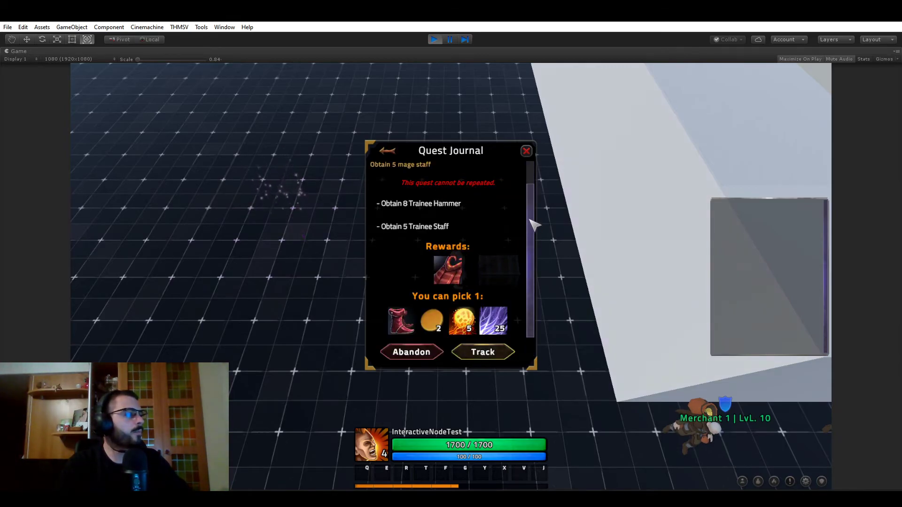
left_click(386, 150)
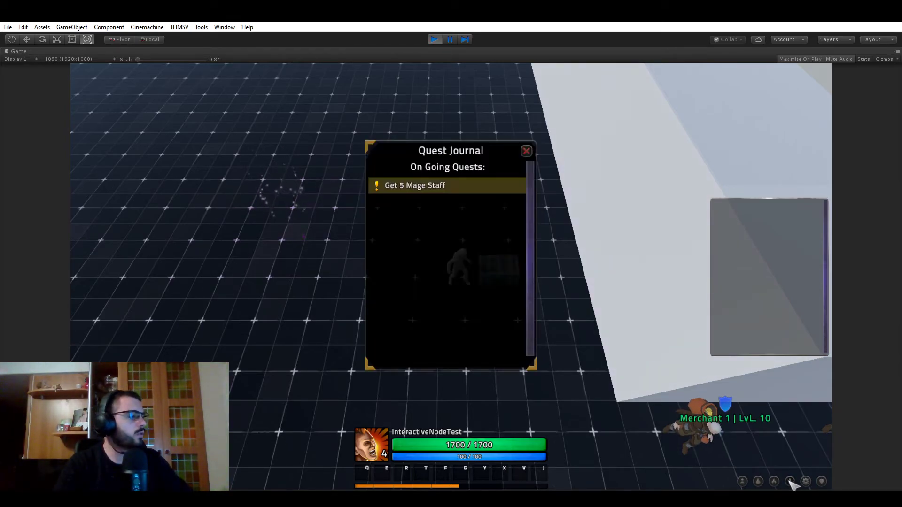
left_click(414, 185)
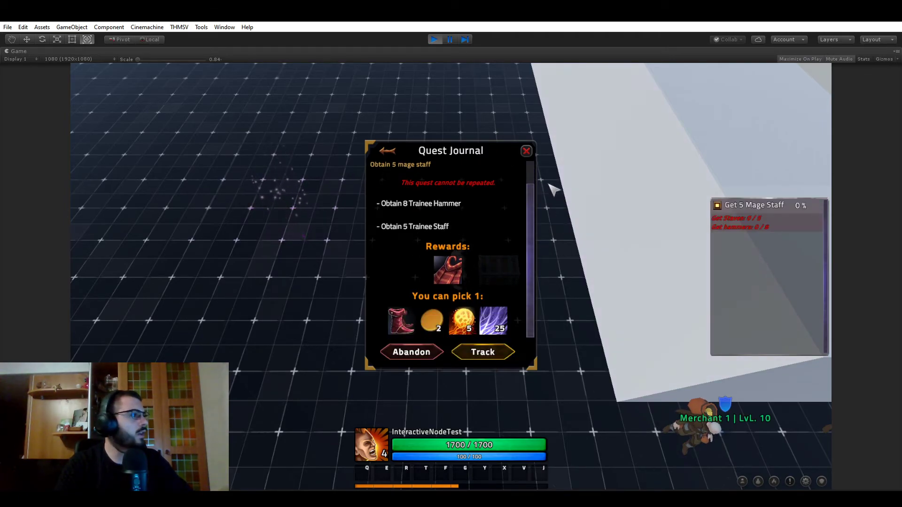
Track the Get 5 Mage Staff quest so its 0% progress shows on screen.
left_click(525, 151)
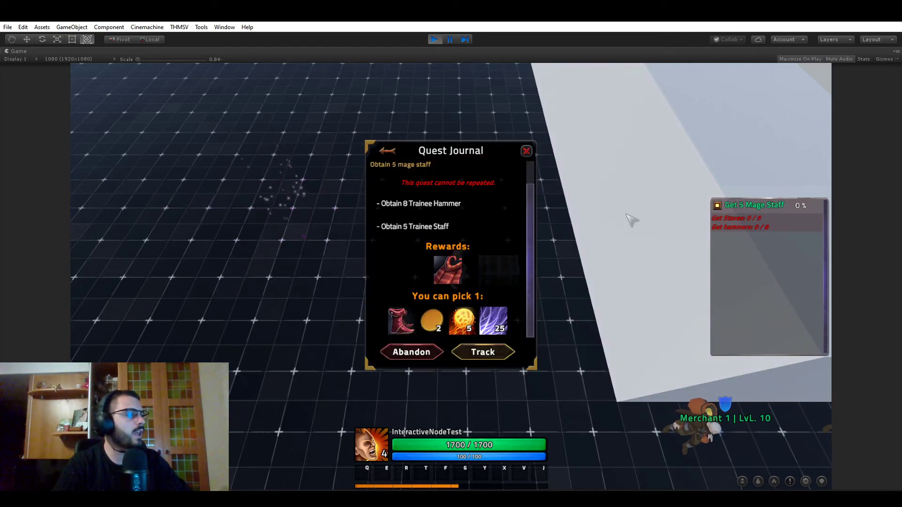
left_click(525, 151)
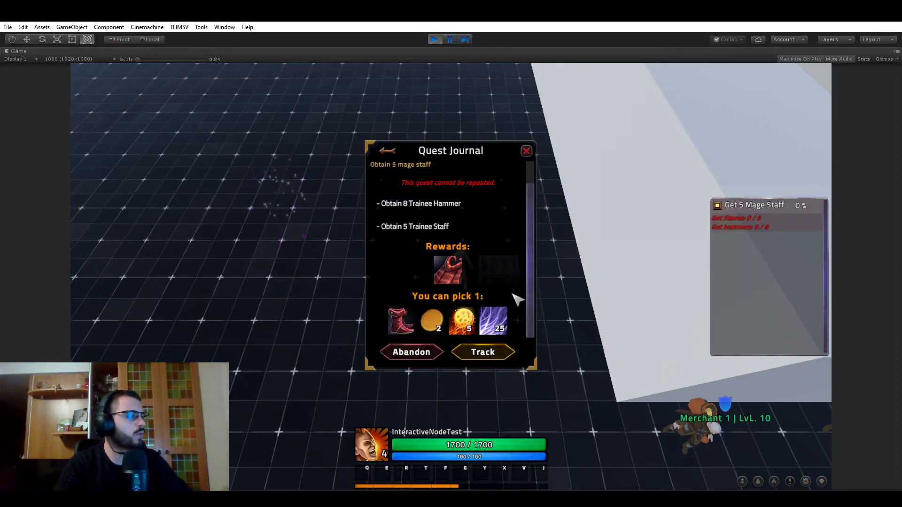
left_click(524, 150)
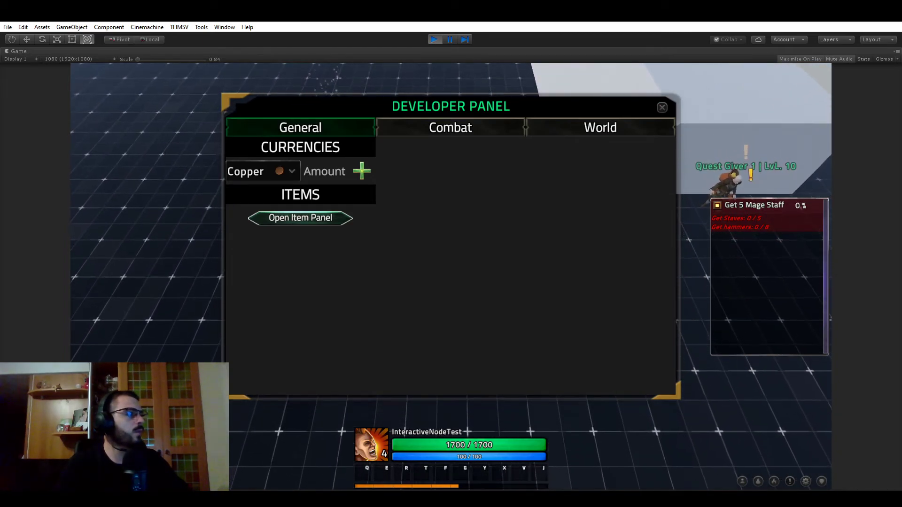
Spawn the needed hammers and staves, then turn in the quest choosing the cape reward.
left_click(299, 217)
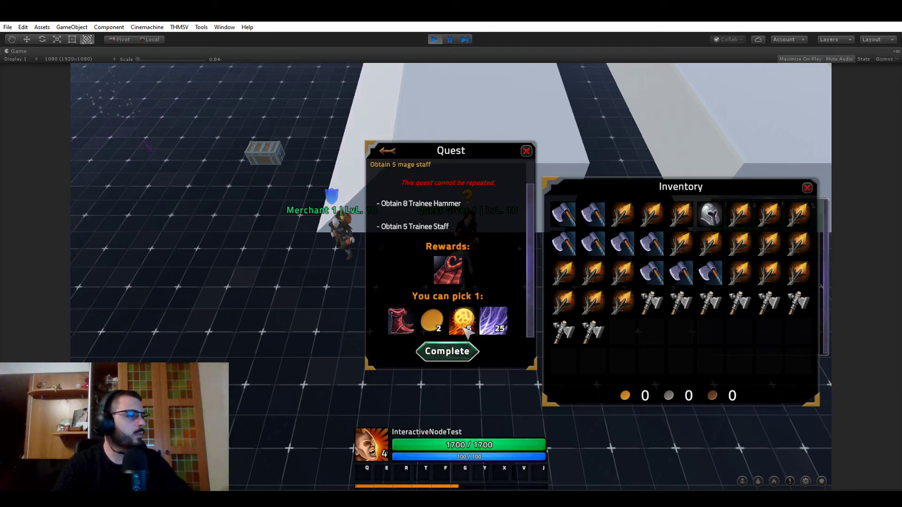
left_click(448, 351)
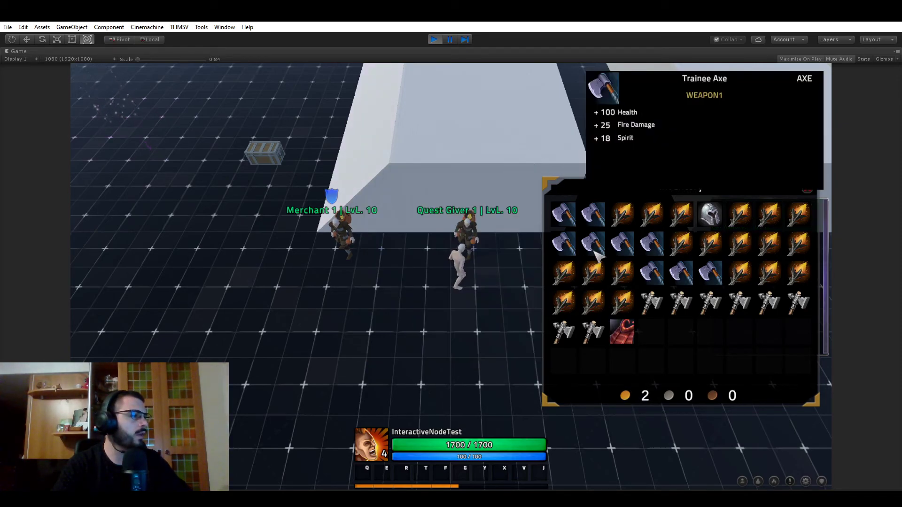
mouse_move(599, 256)
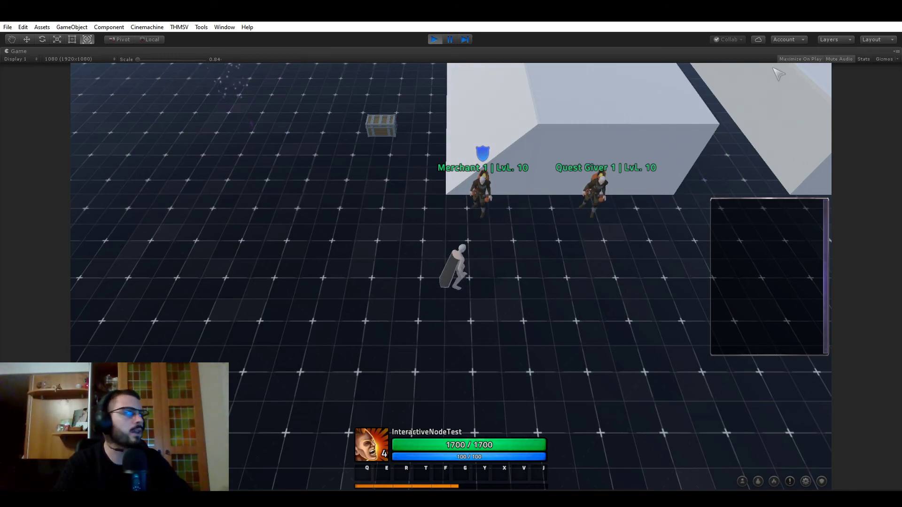
Restore the full editor layout, re-inspect the InteractiveNode_CHEST(Clone) and return to the Game view.
left_click(449, 40)
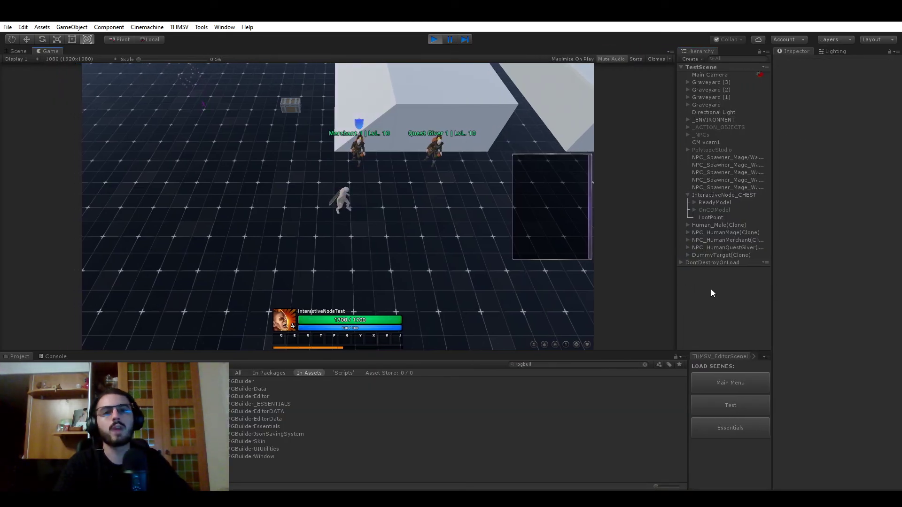
left_click(723, 195)
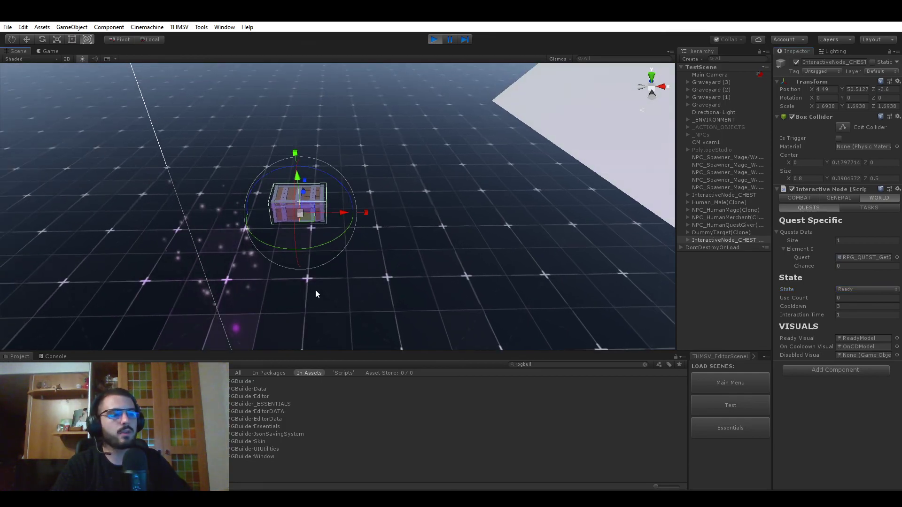
mouse_move(349, 183)
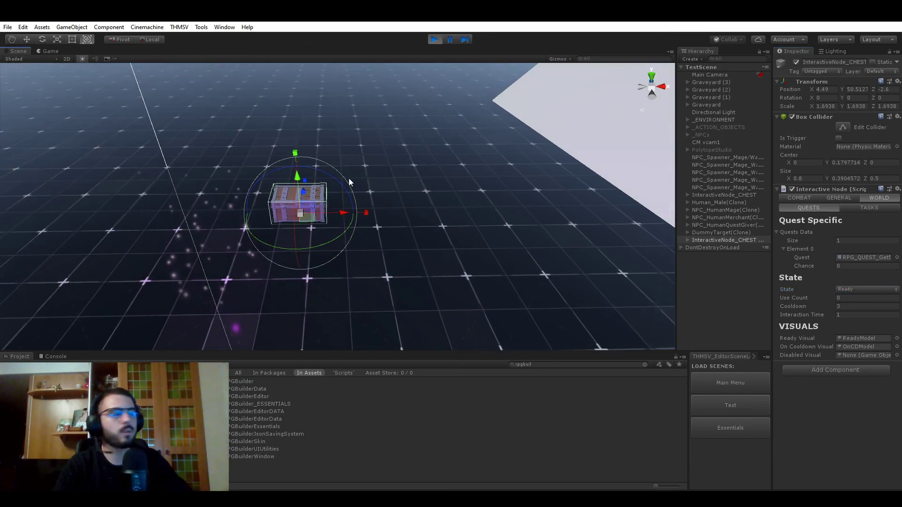
left_click(50, 51)
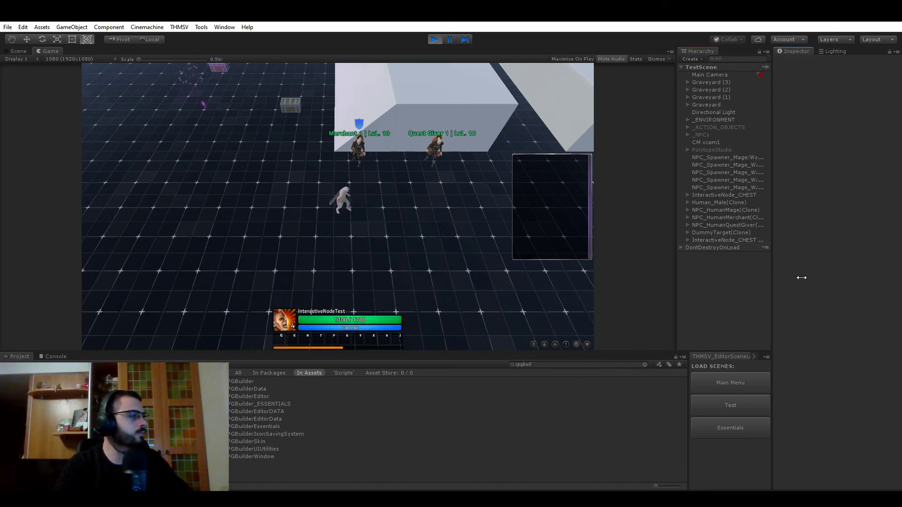
mouse_move(417, 282)
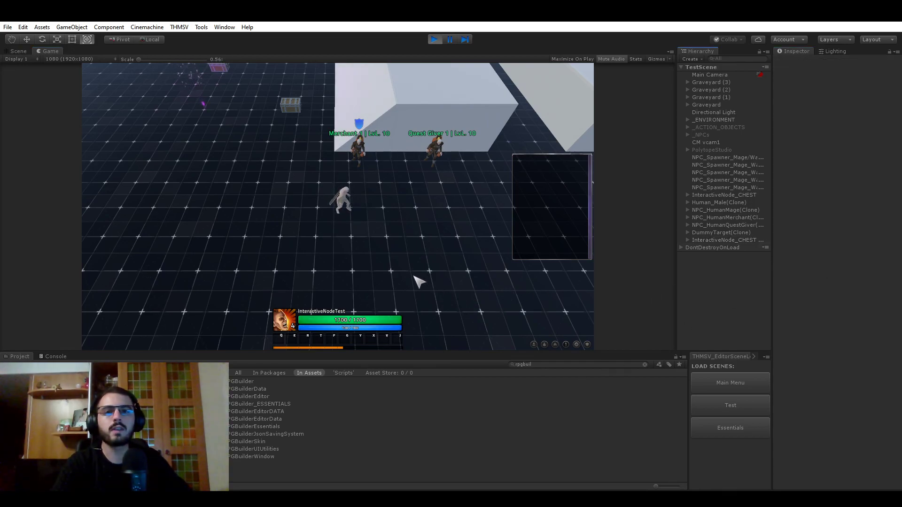
mouse_move(450, 278)
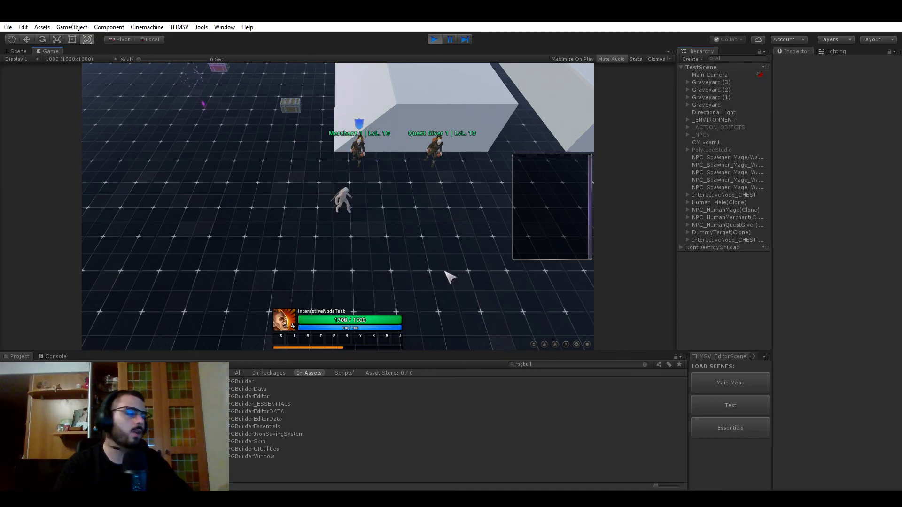